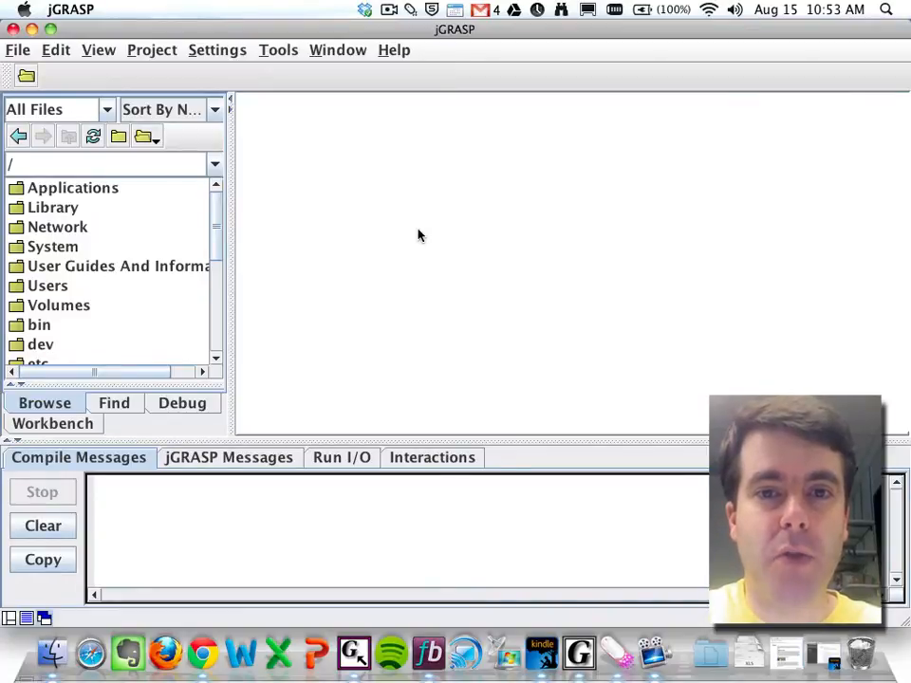
mouse_move(460, 251)
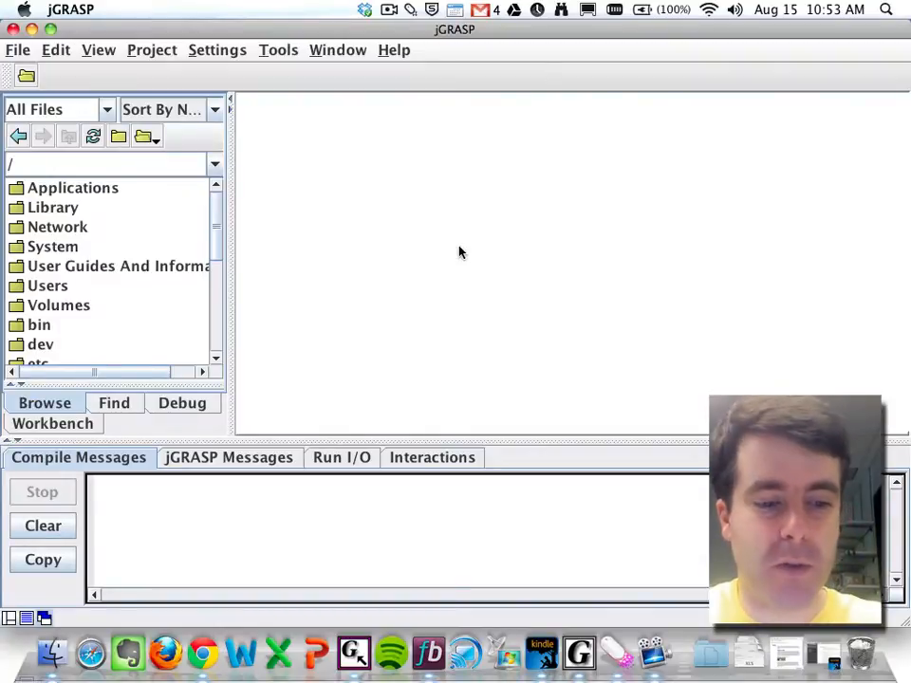
mouse_move(448, 178)
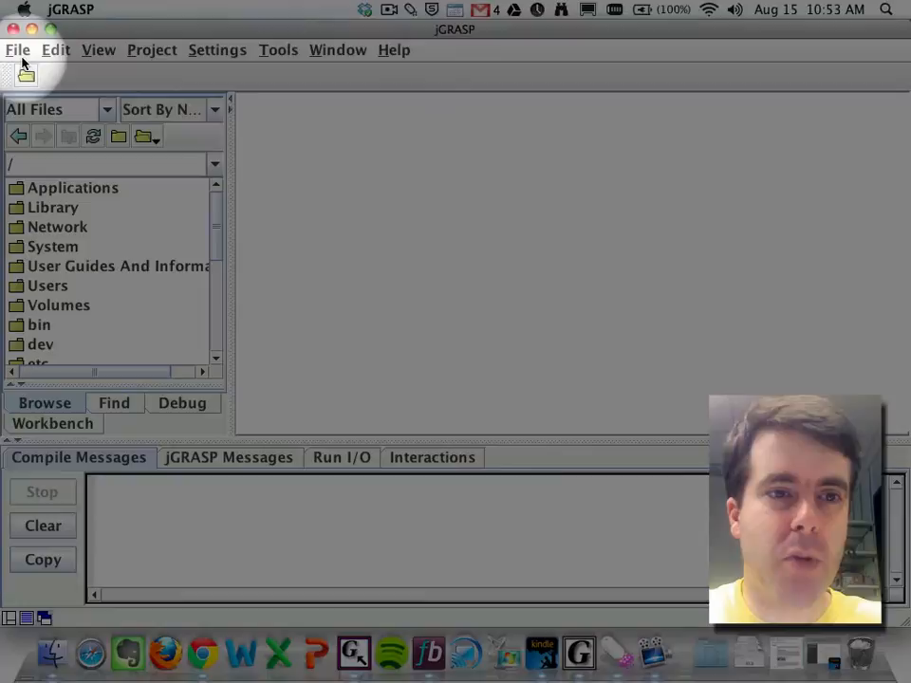
mouse_move(432, 81)
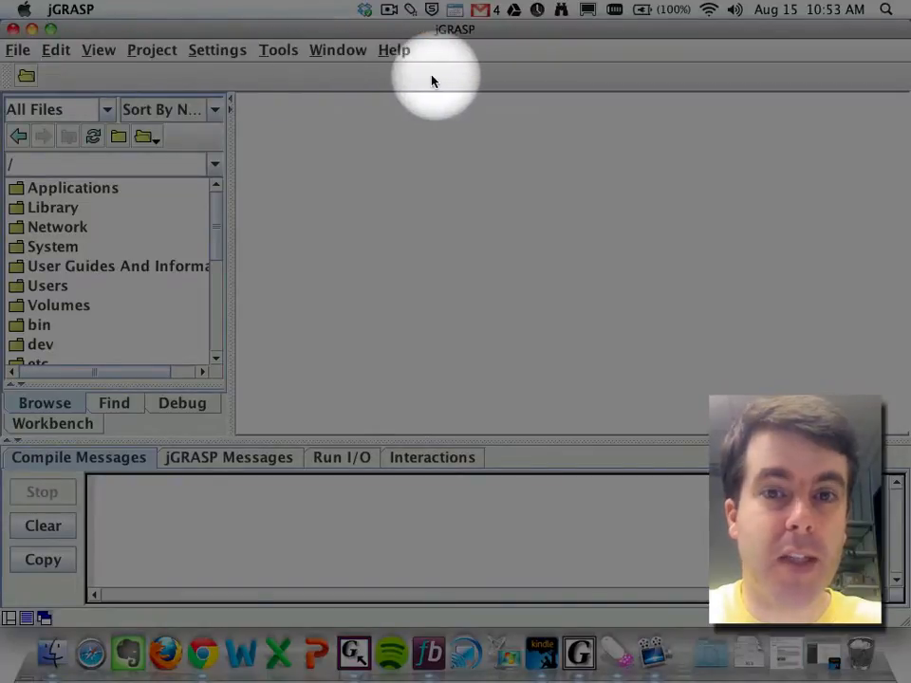
mouse_move(112, 73)
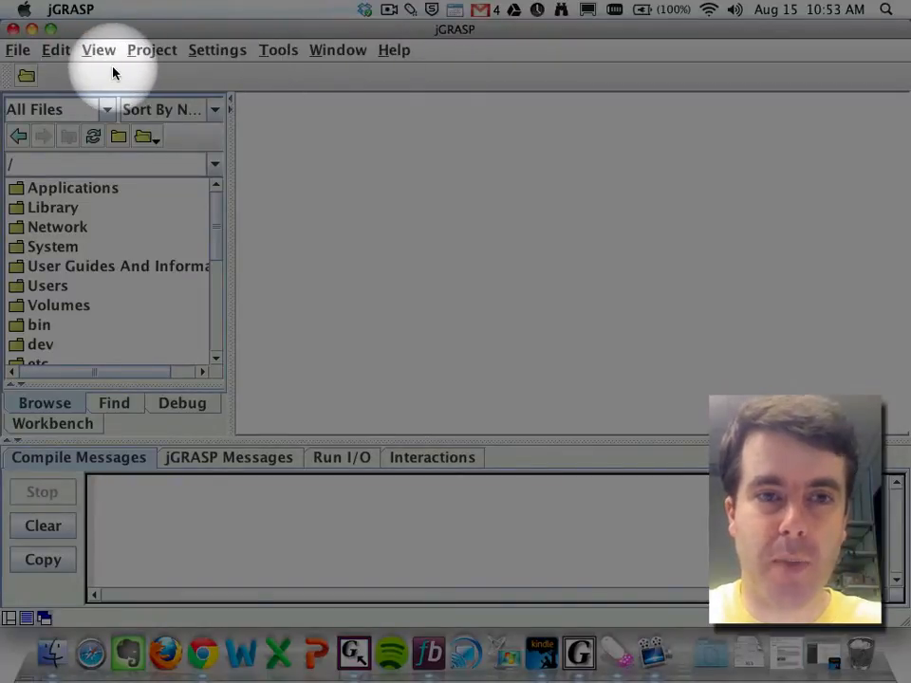
mouse_move(66, 266)
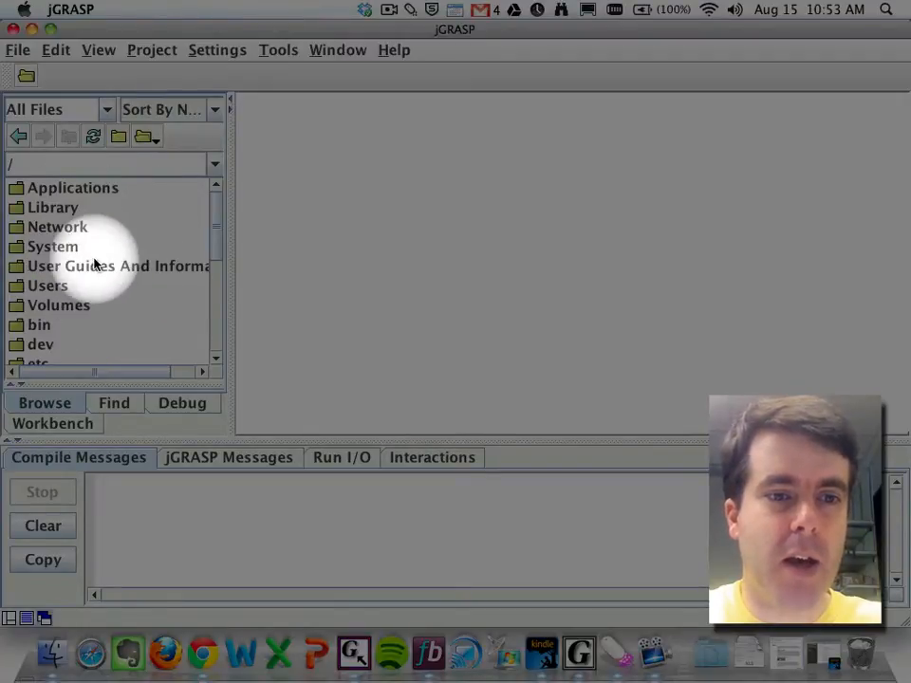
mouse_move(138, 252)
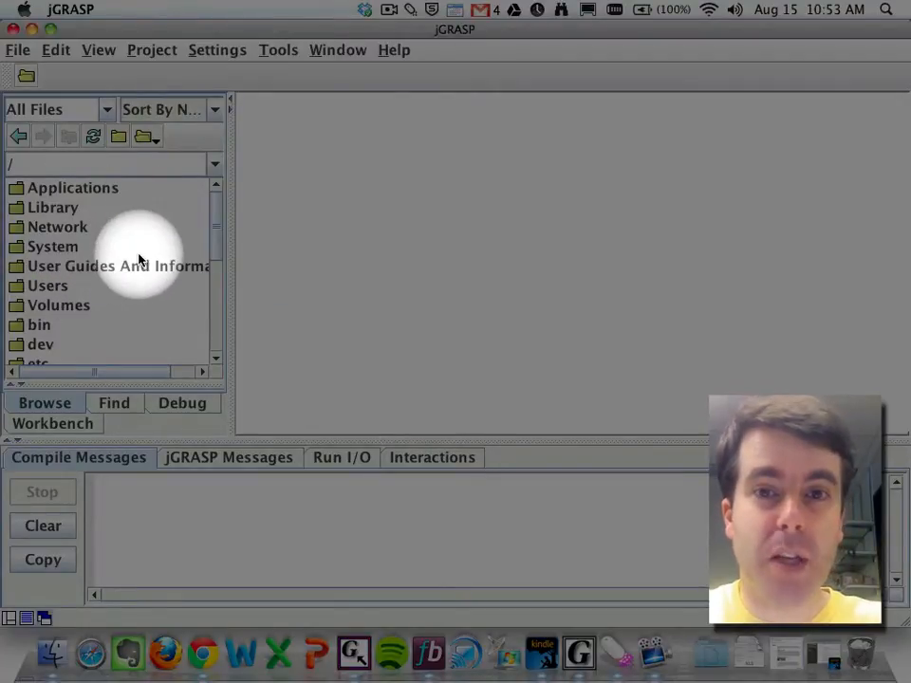
mouse_move(98, 330)
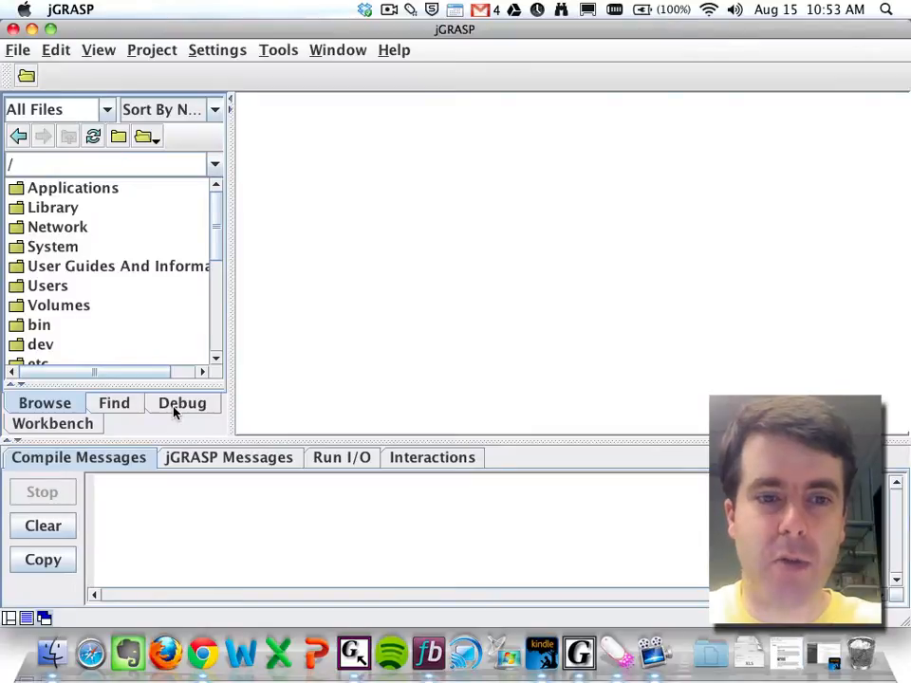
- Return the side panel to the file browser and create a blank Java file via File > New
left_click(183, 403)
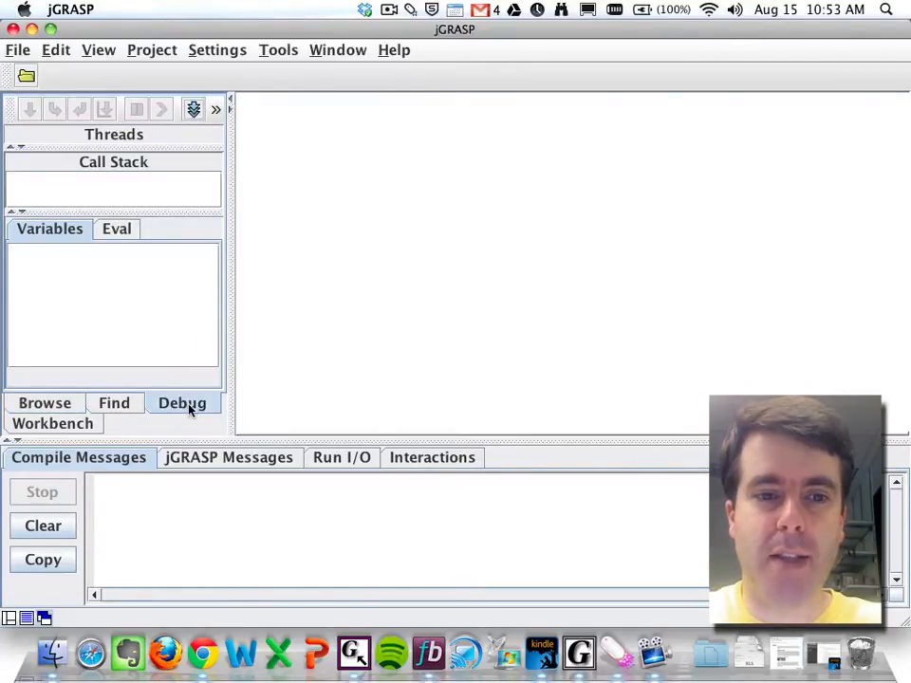
left_click(45, 402)
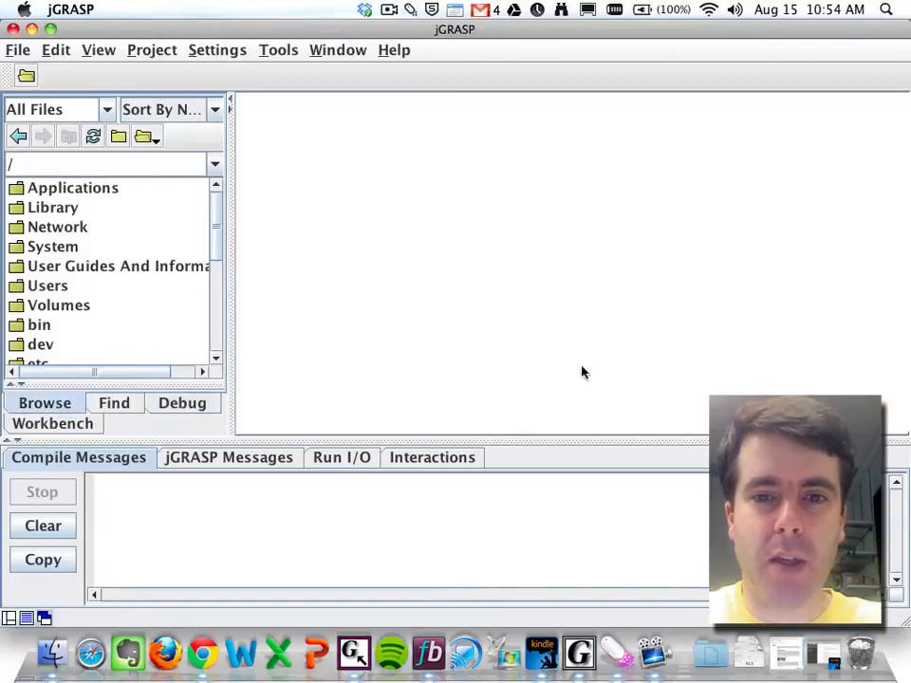
mouse_move(501, 325)
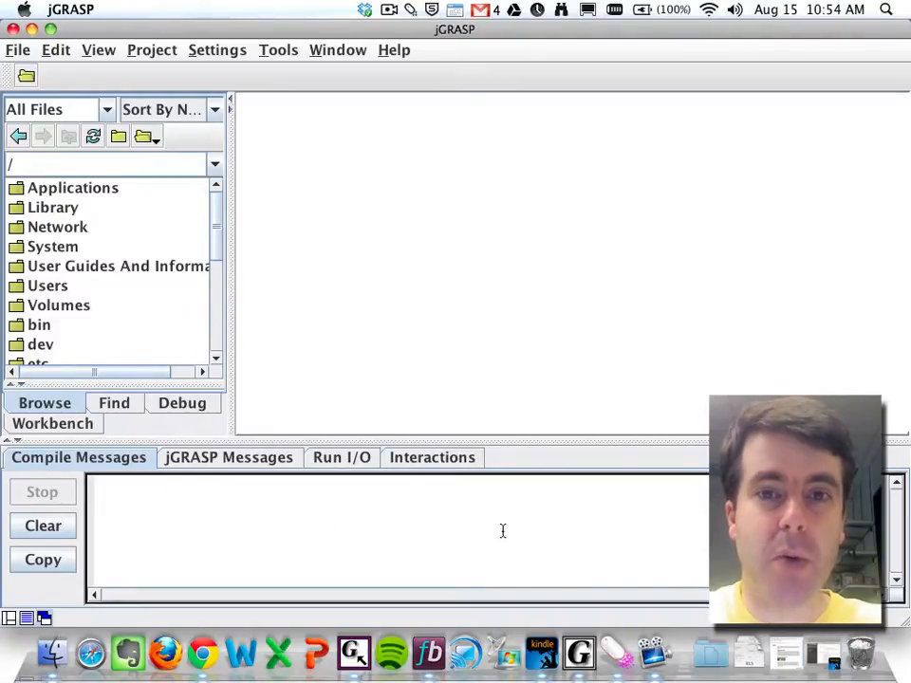
mouse_move(336, 515)
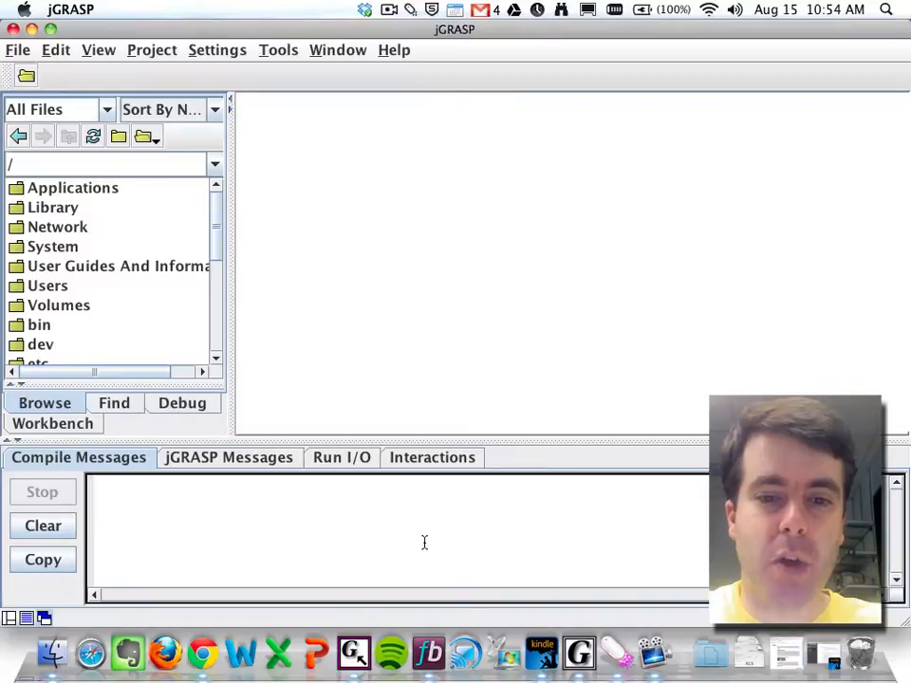
mouse_move(477, 328)
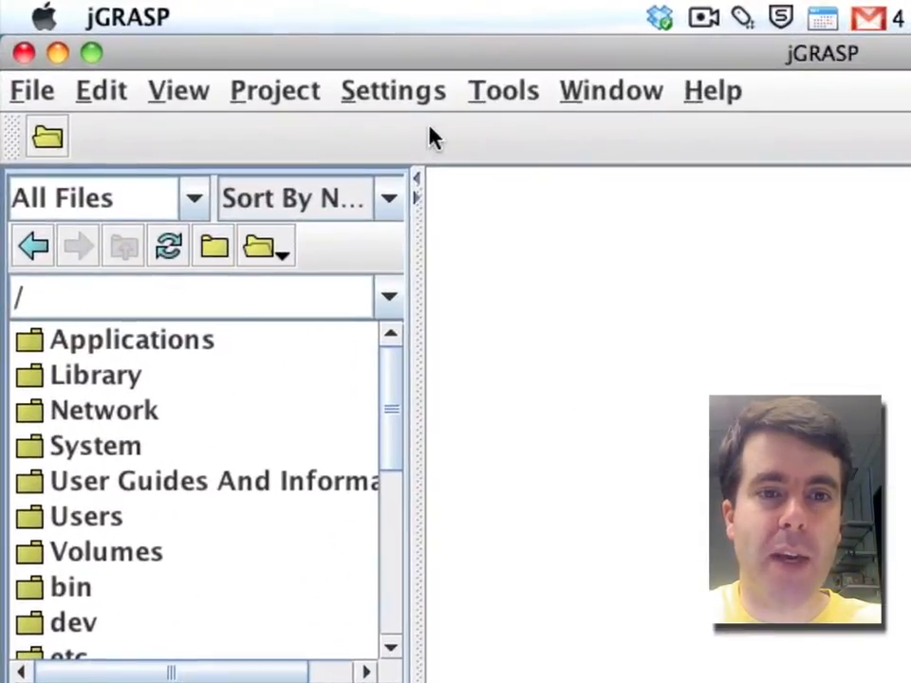
left_click(32, 90)
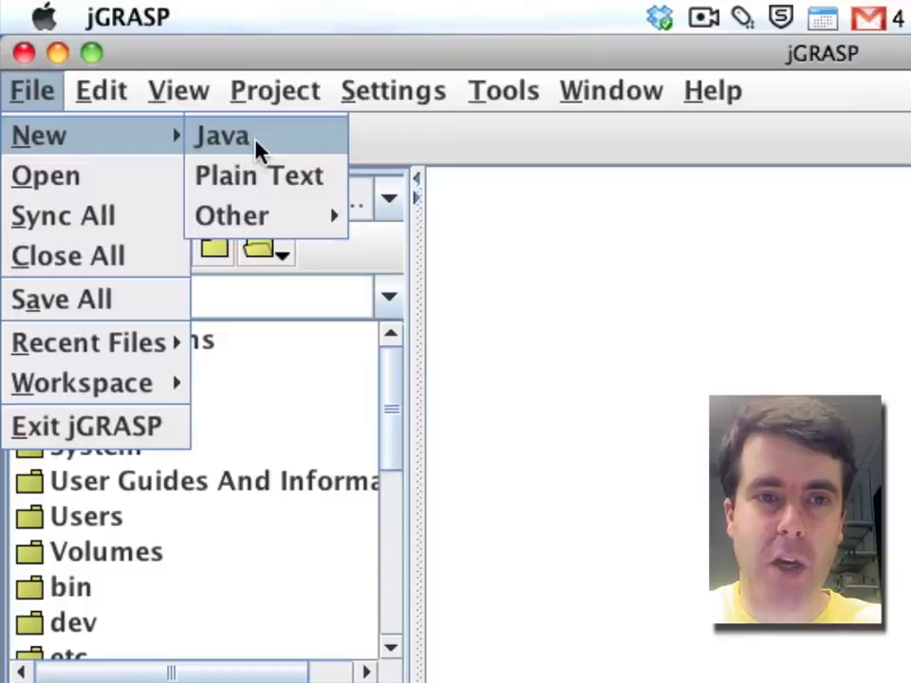
left_click(222, 135)
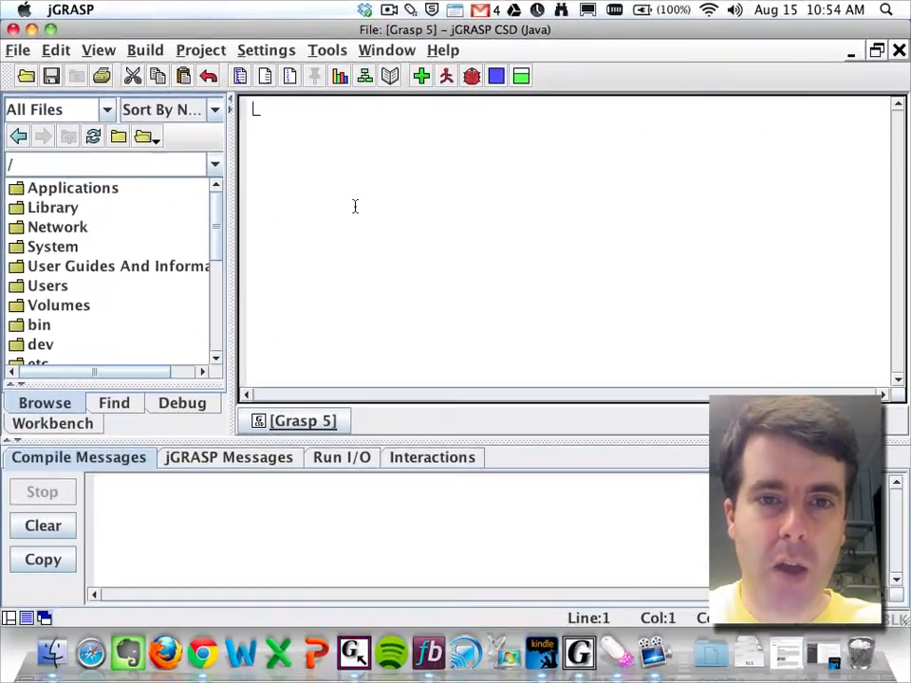
mouse_move(588, 90)
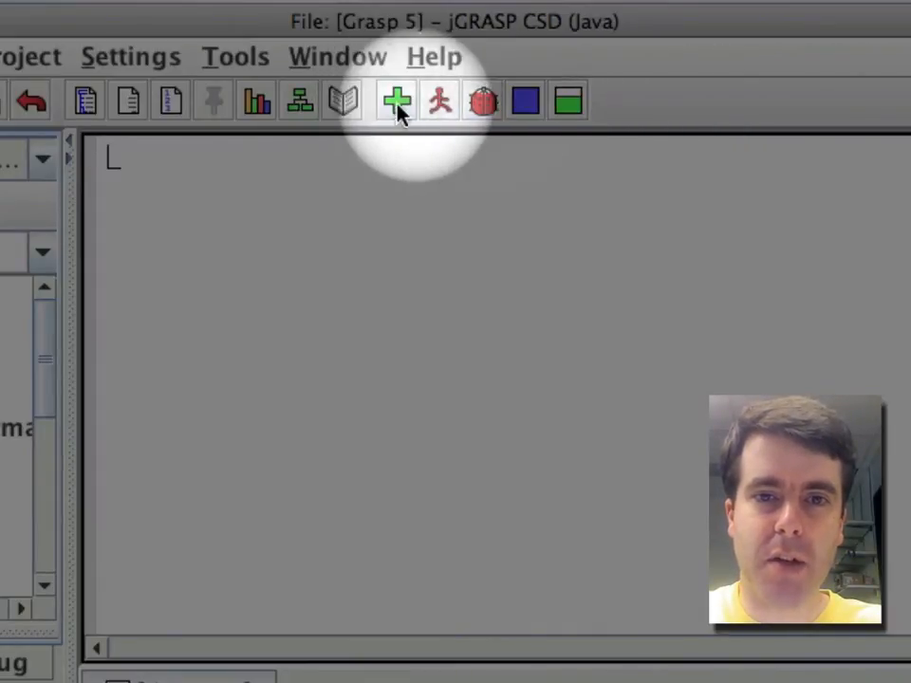
mouse_move(397, 100)
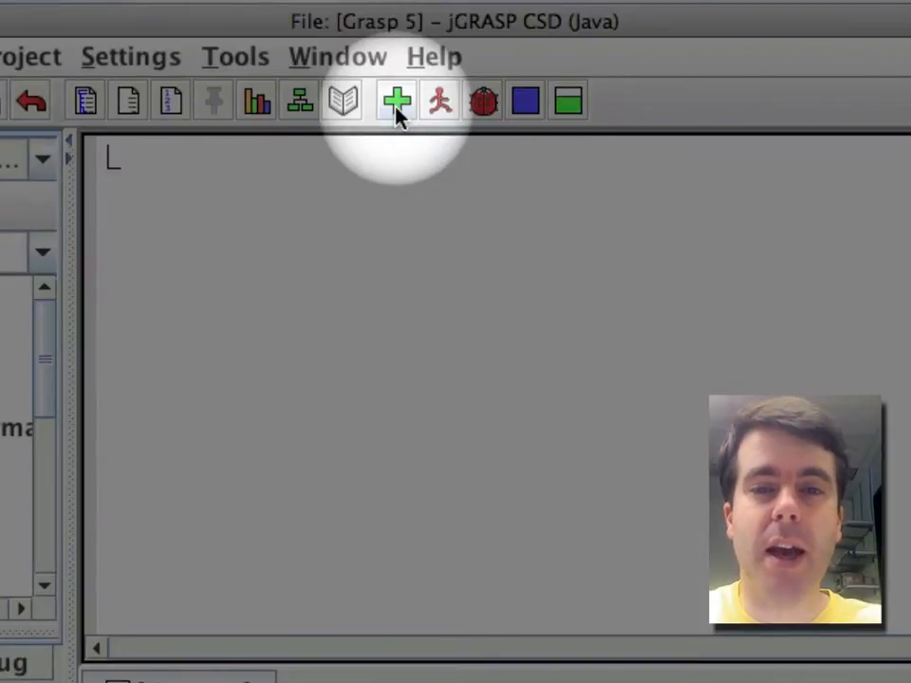
mouse_move(397, 101)
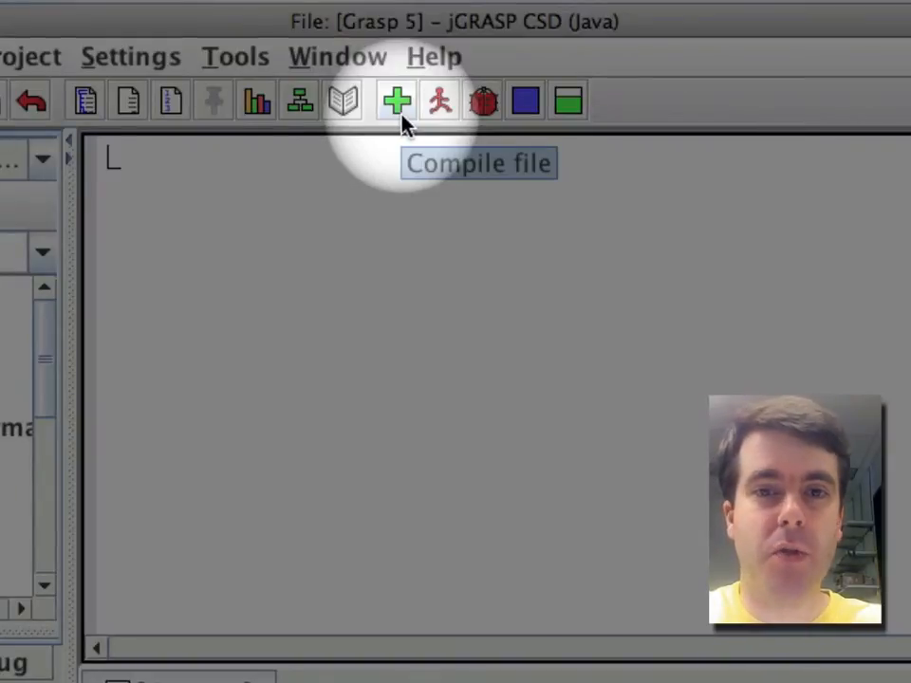
mouse_move(438, 100)
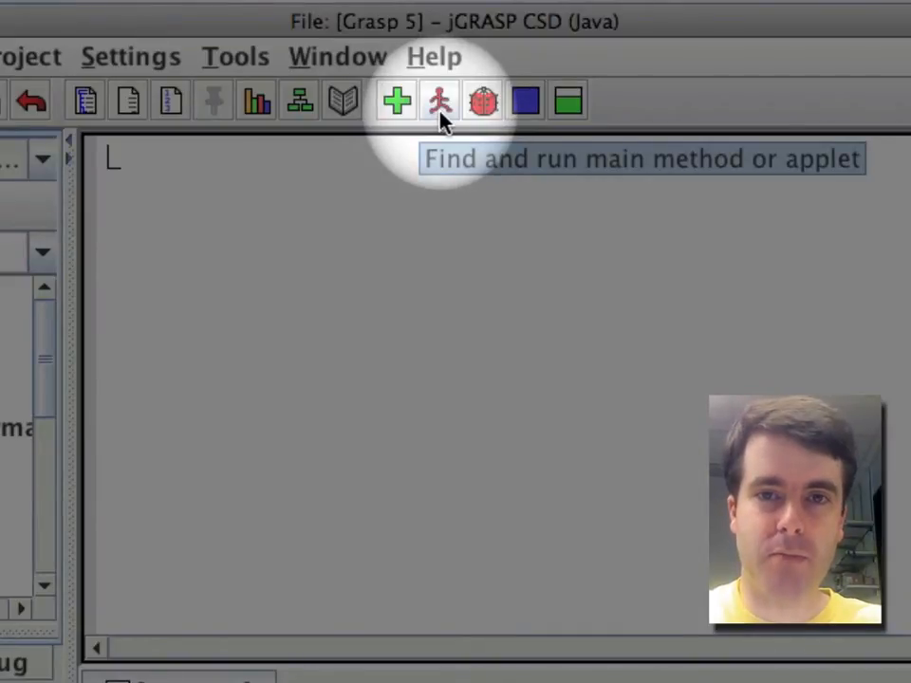
mouse_move(482, 102)
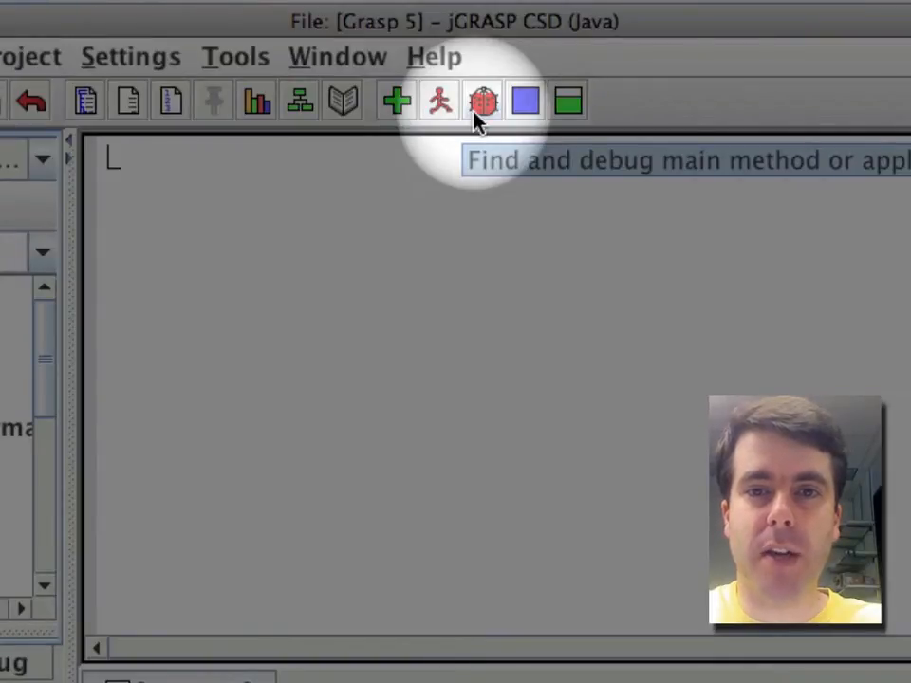
mouse_move(479, 119)
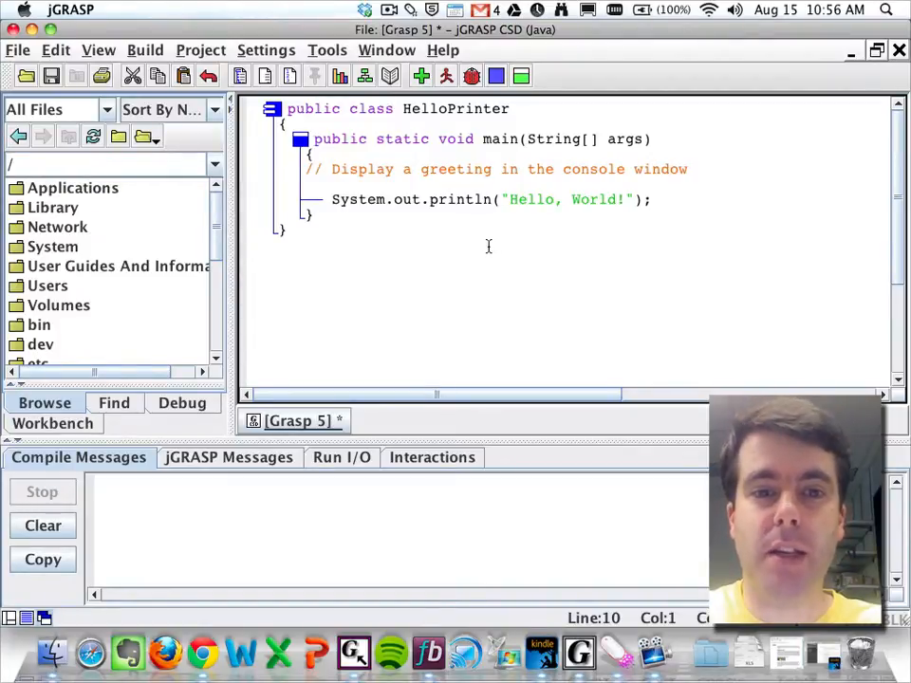
mouse_move(477, 244)
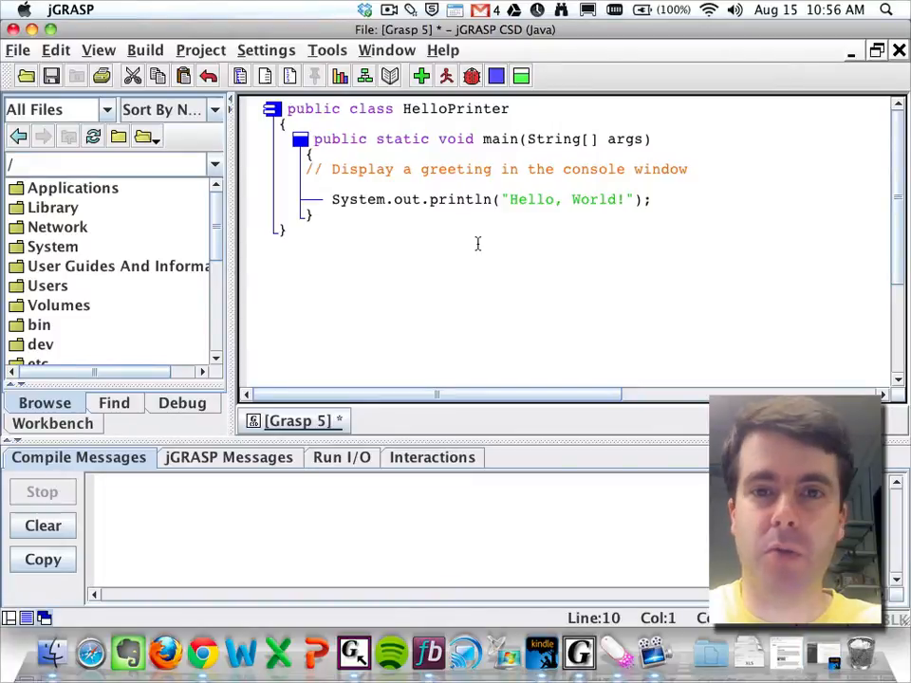
mouse_move(487, 239)
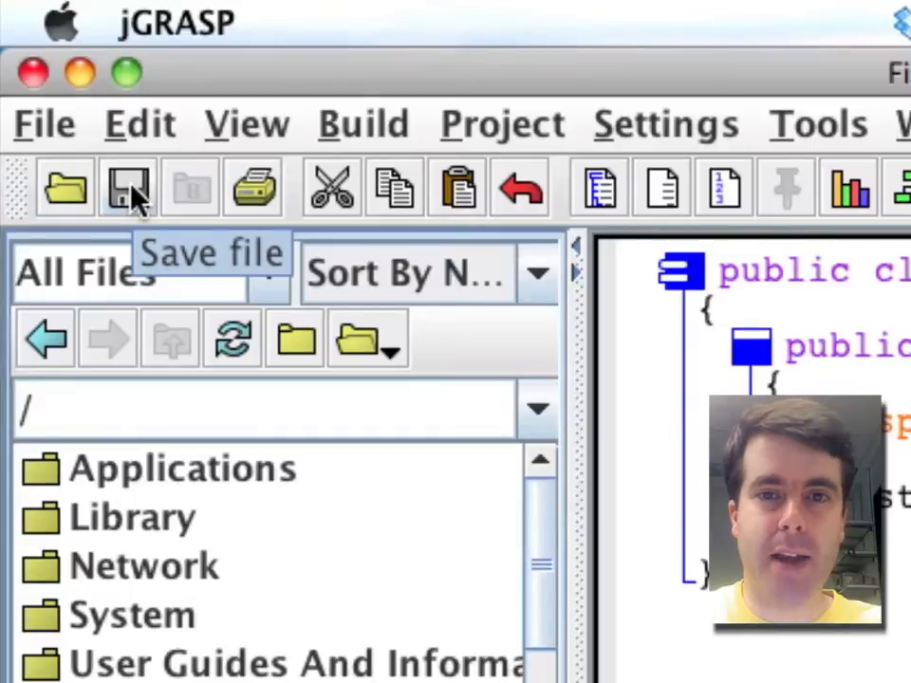
- Start saving the new program and browse to the Desktop folder
left_click(128, 186)
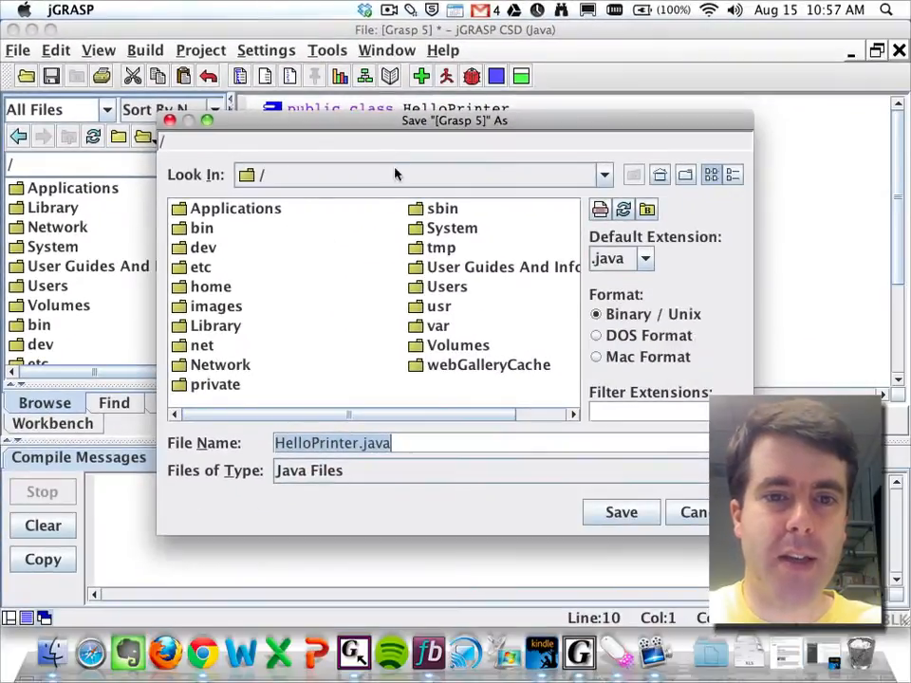
mouse_move(329, 258)
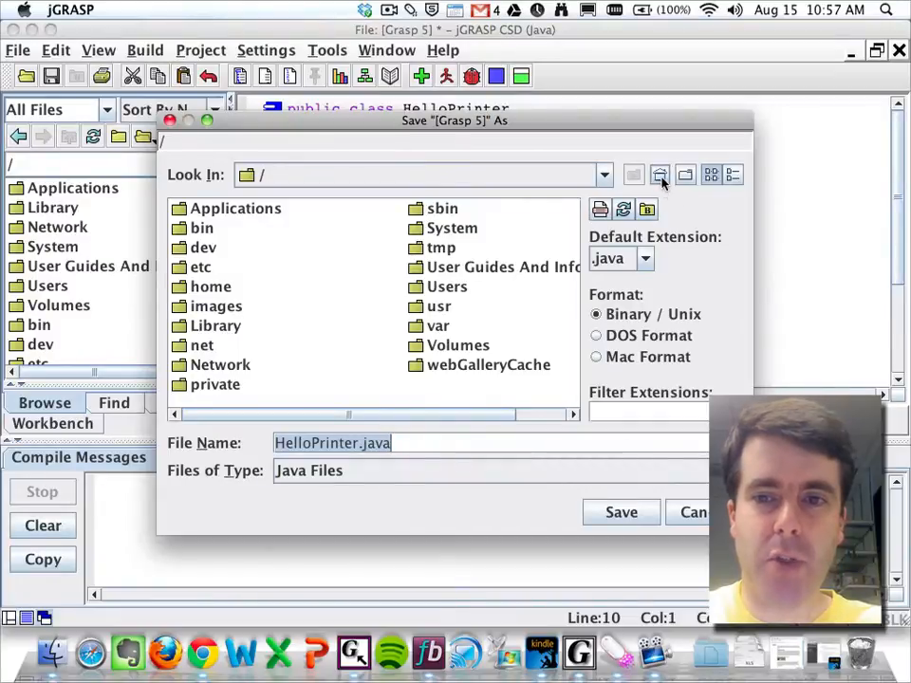
left_click(660, 175)
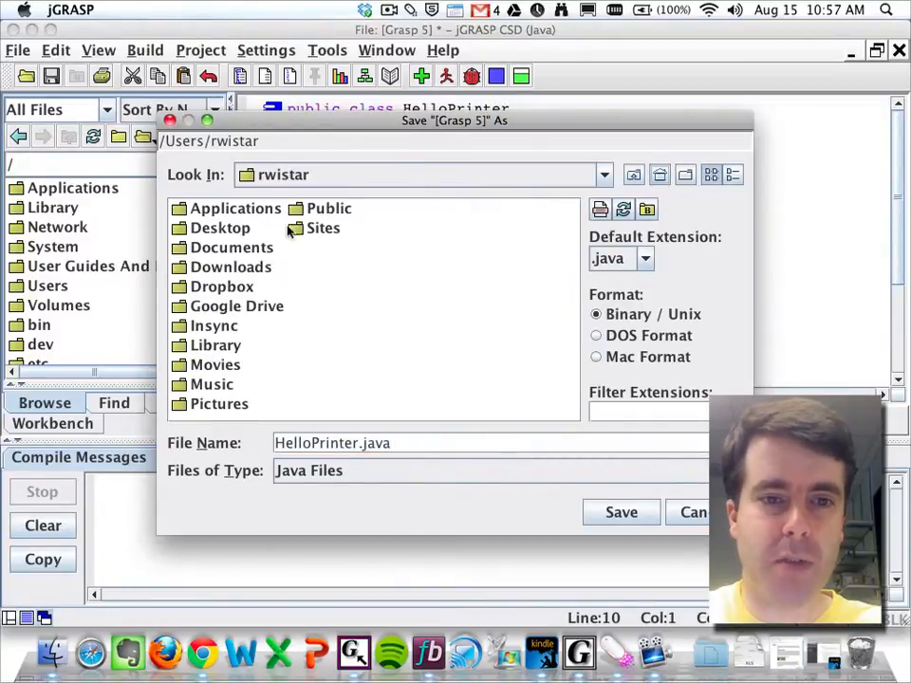
double_click(221, 228)
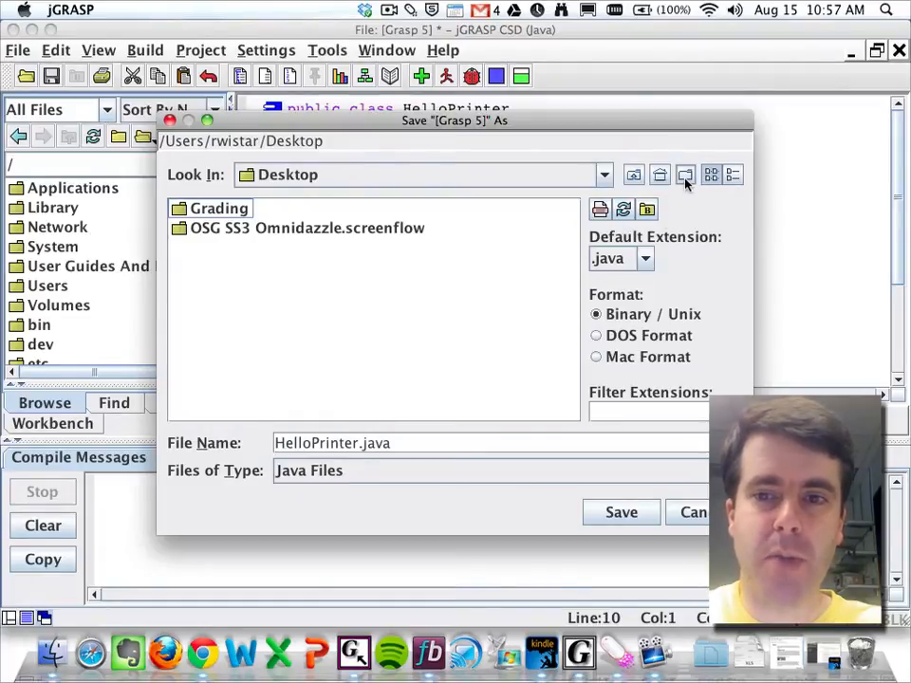
mouse_move(685, 175)
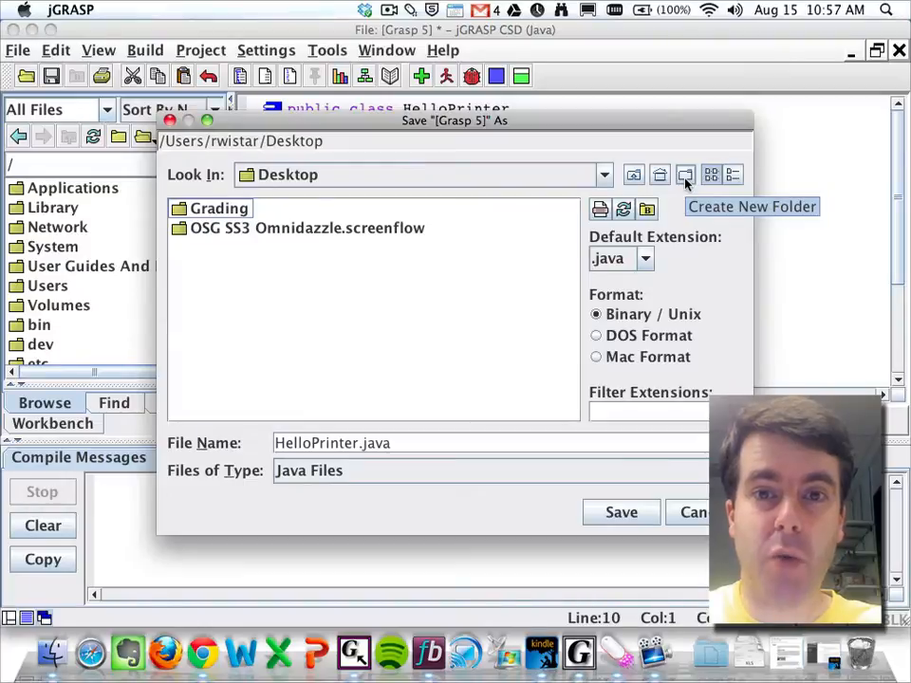
- Create a Hello folder on the Desktop and save HelloPrinter.java inside it
left_click(685, 175)
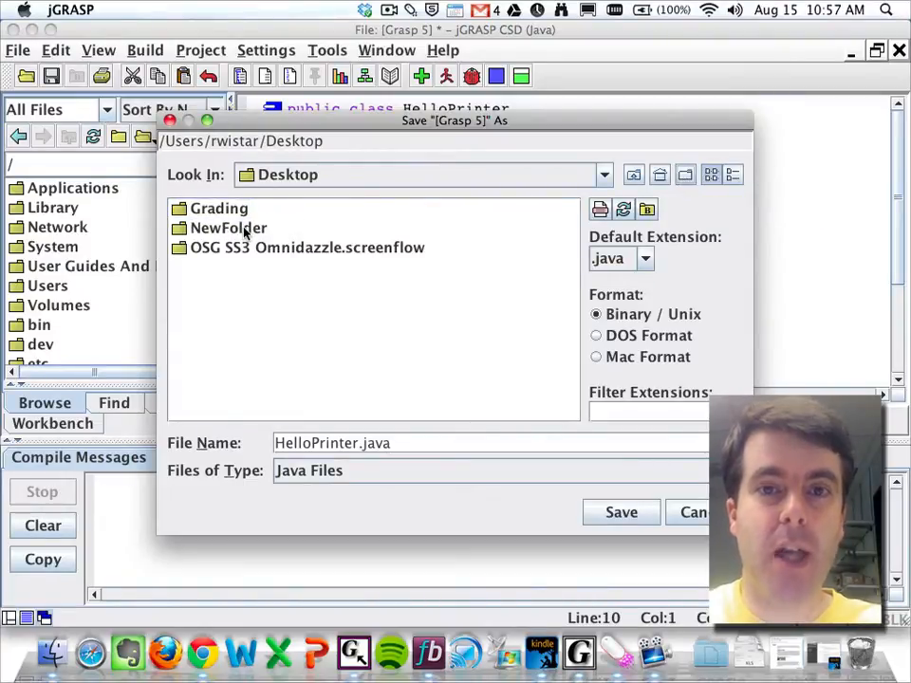
left_click(228, 228)
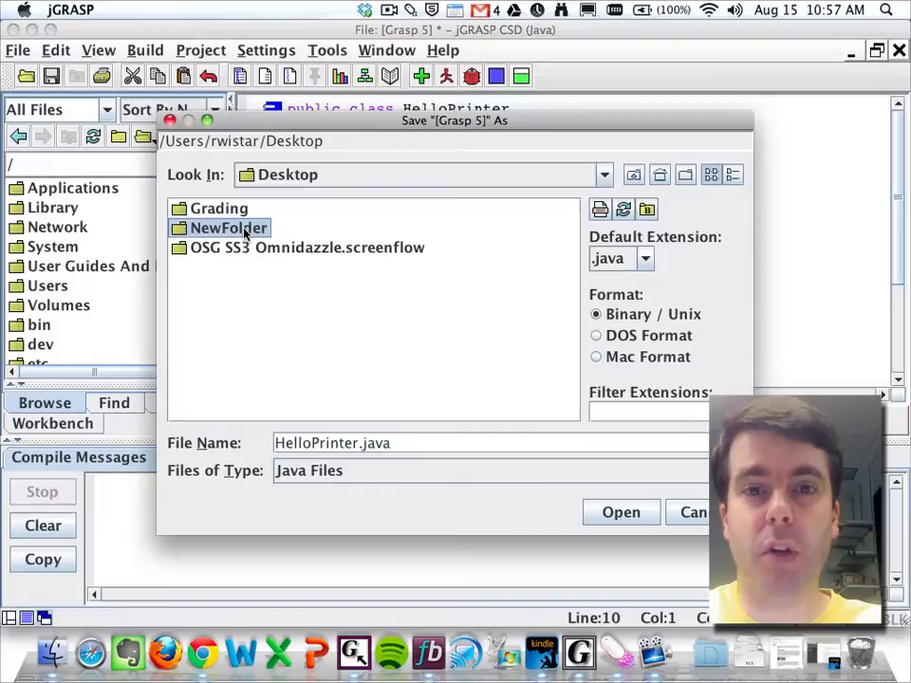
left_click(228, 228)
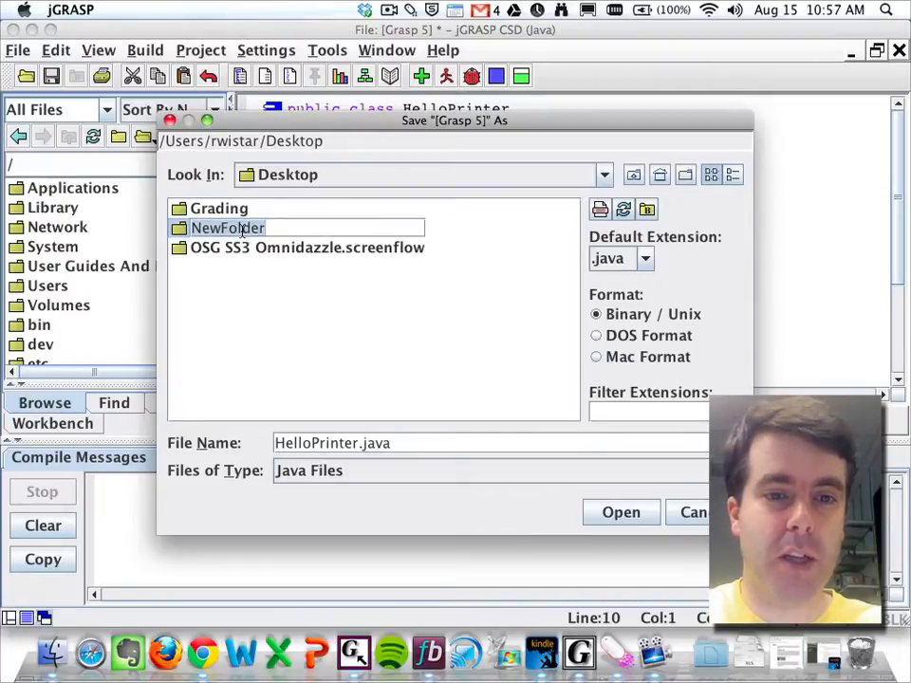
type("Hello")
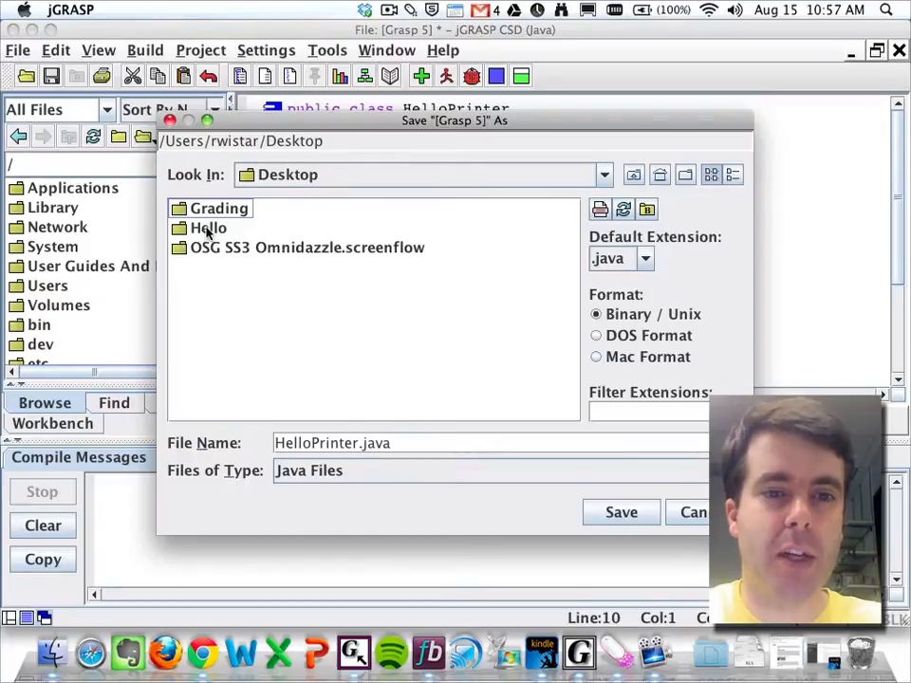
double_click(208, 228)
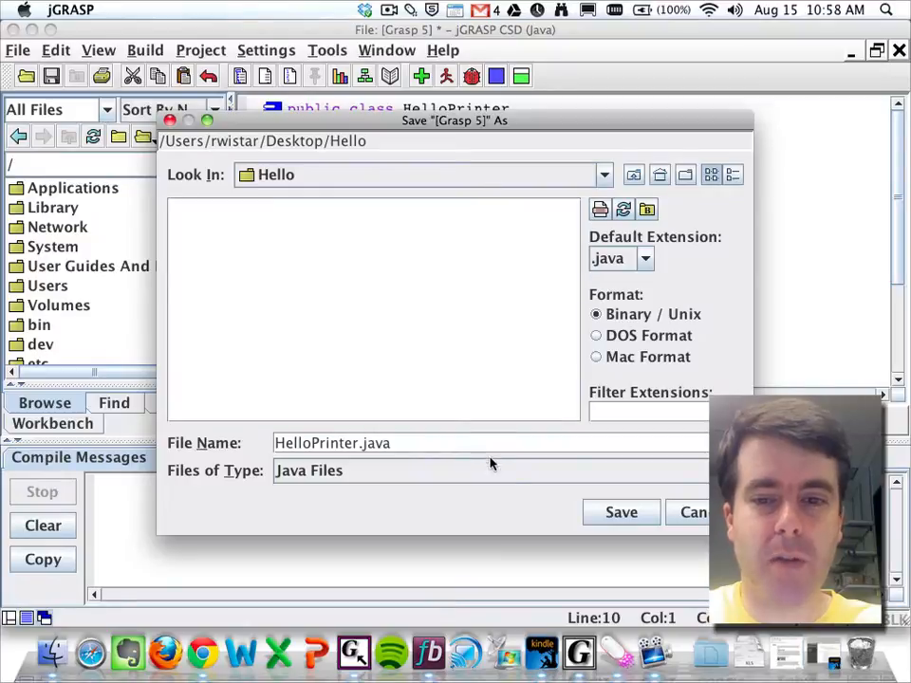
left_click(621, 512)
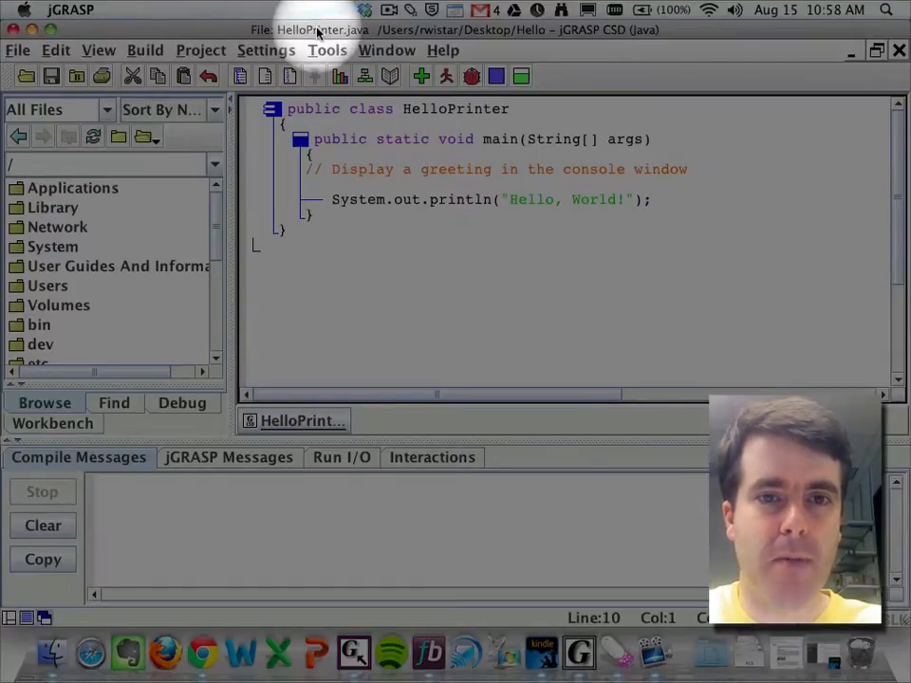
mouse_move(484, 33)
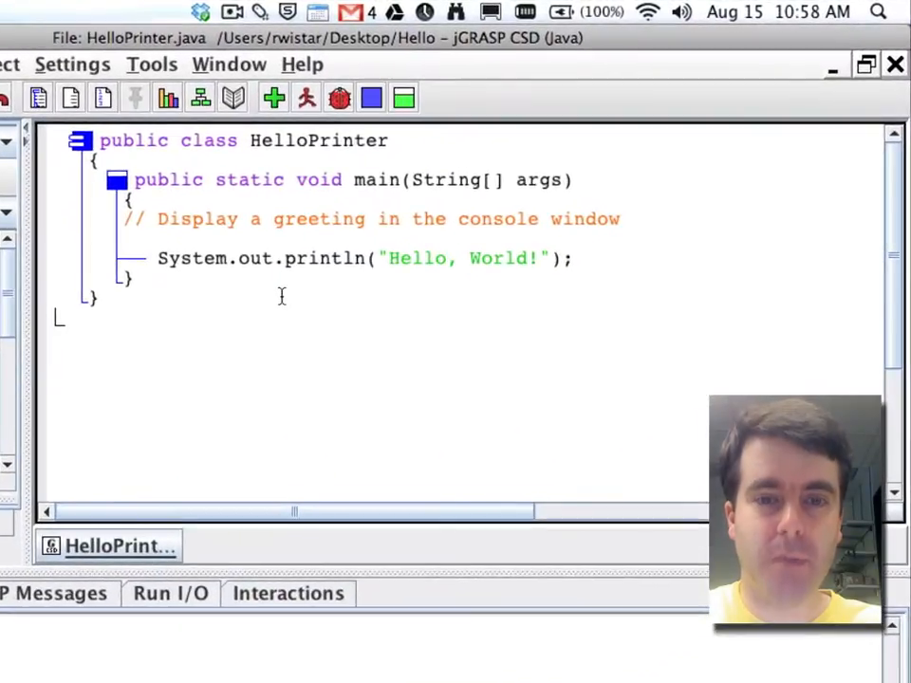
mouse_move(289, 313)
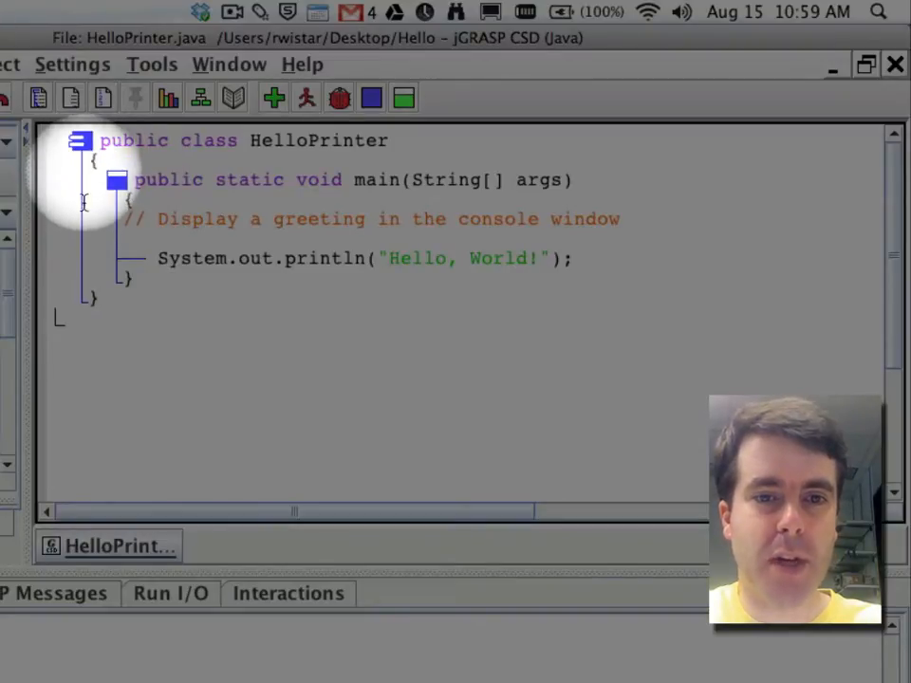
mouse_move(90, 303)
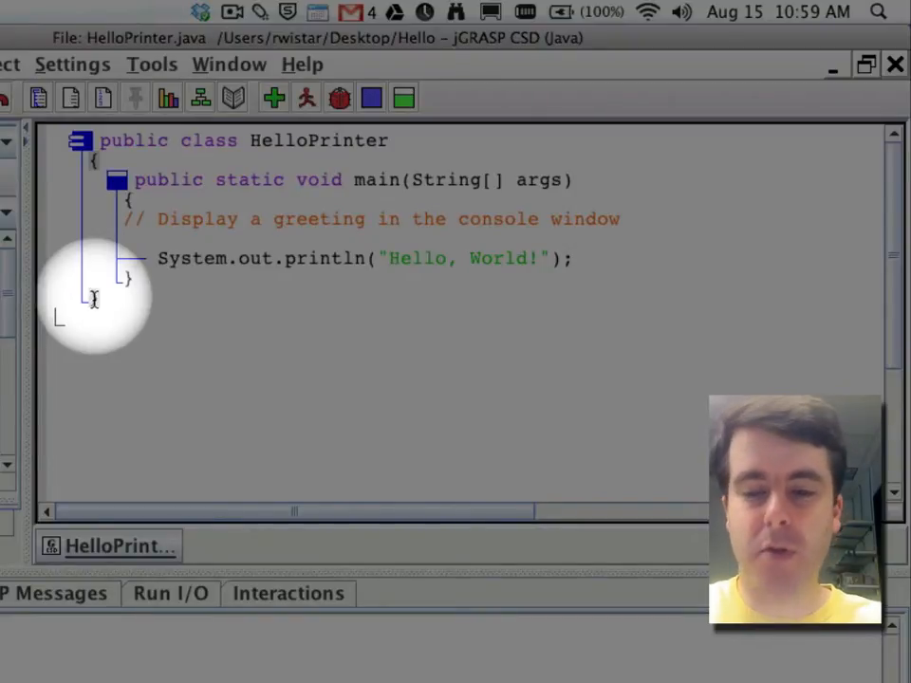
mouse_move(209, 256)
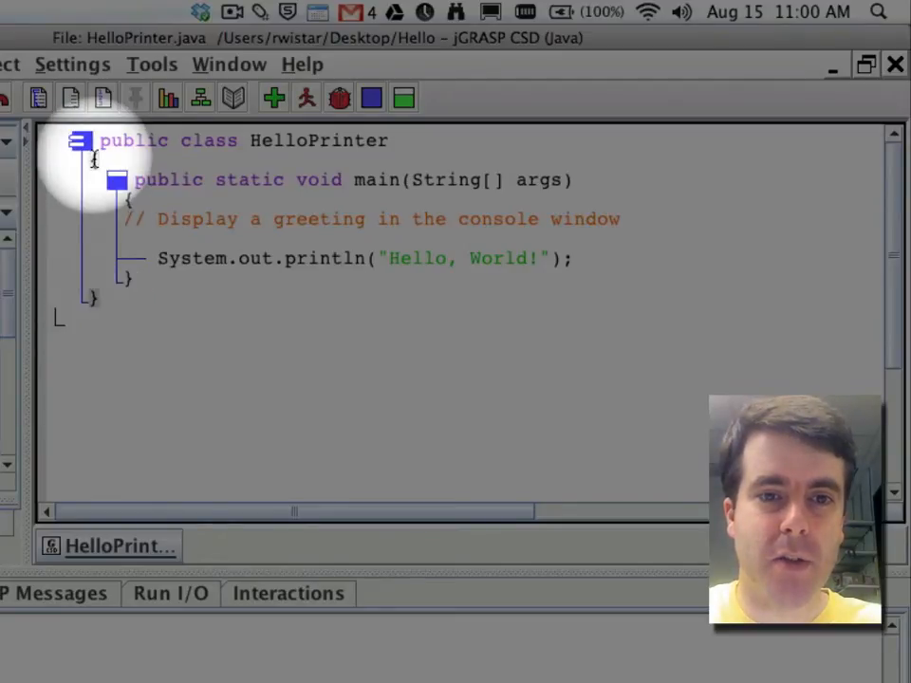
mouse_move(93, 304)
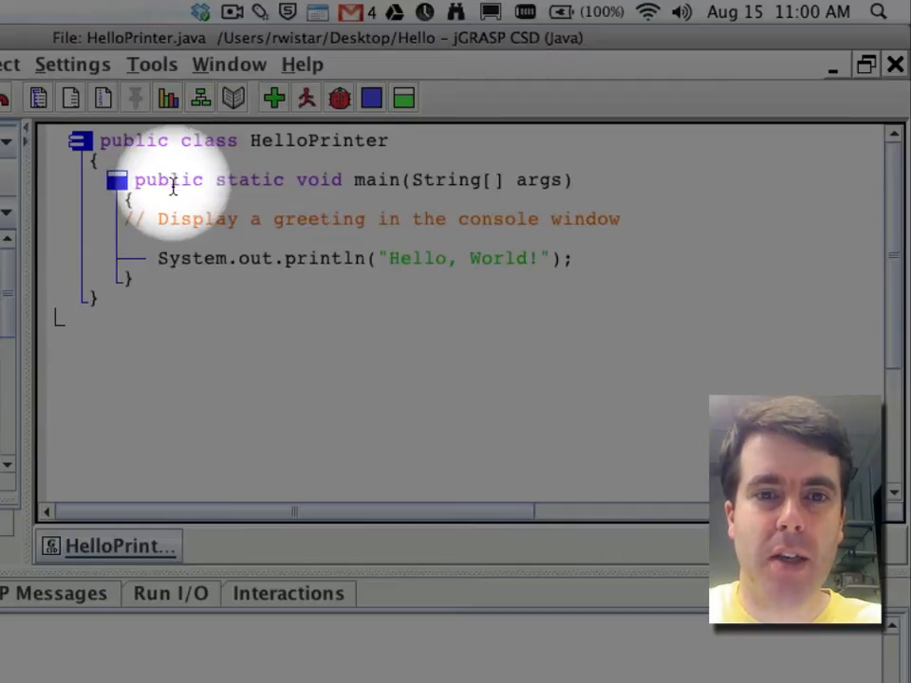
mouse_move(451, 185)
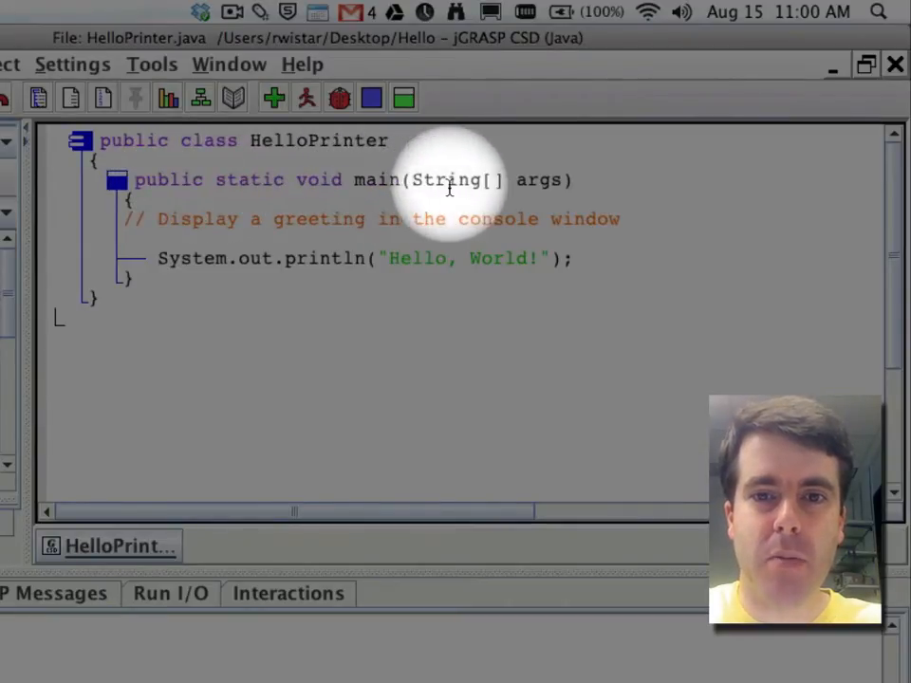
mouse_move(564, 178)
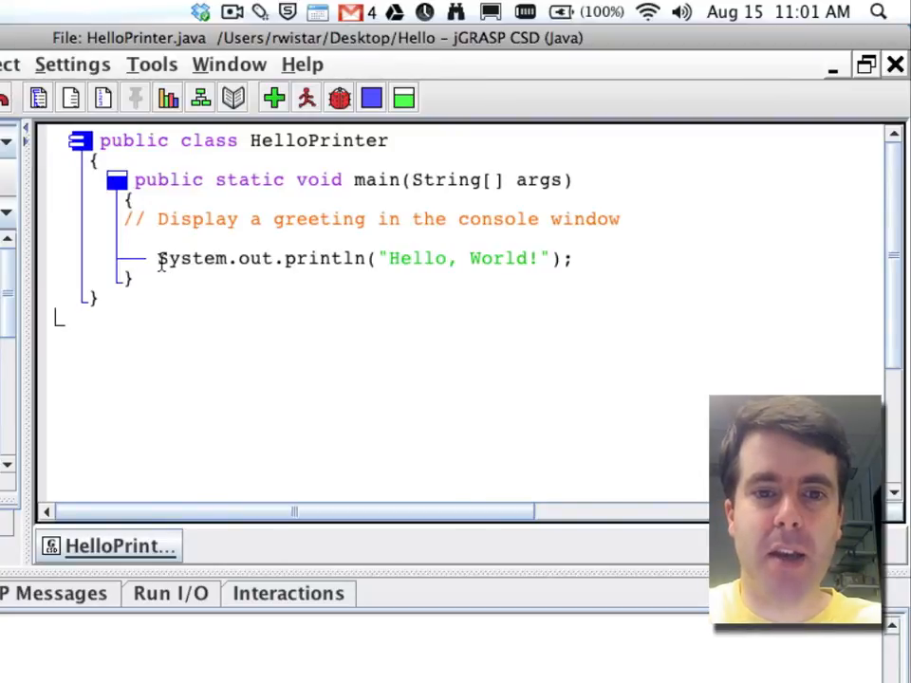
mouse_move(160, 263)
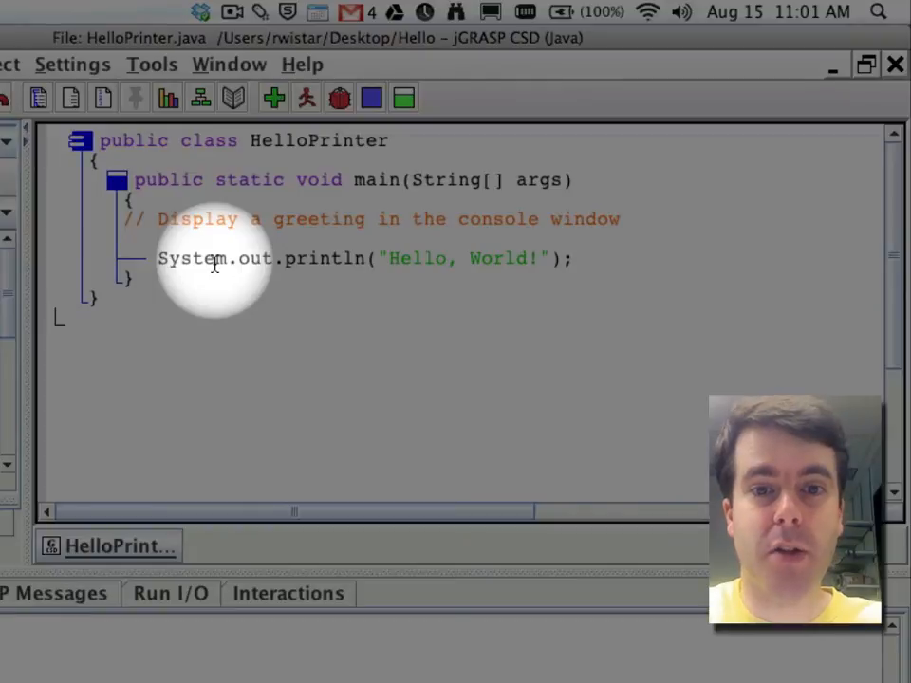
mouse_move(285, 264)
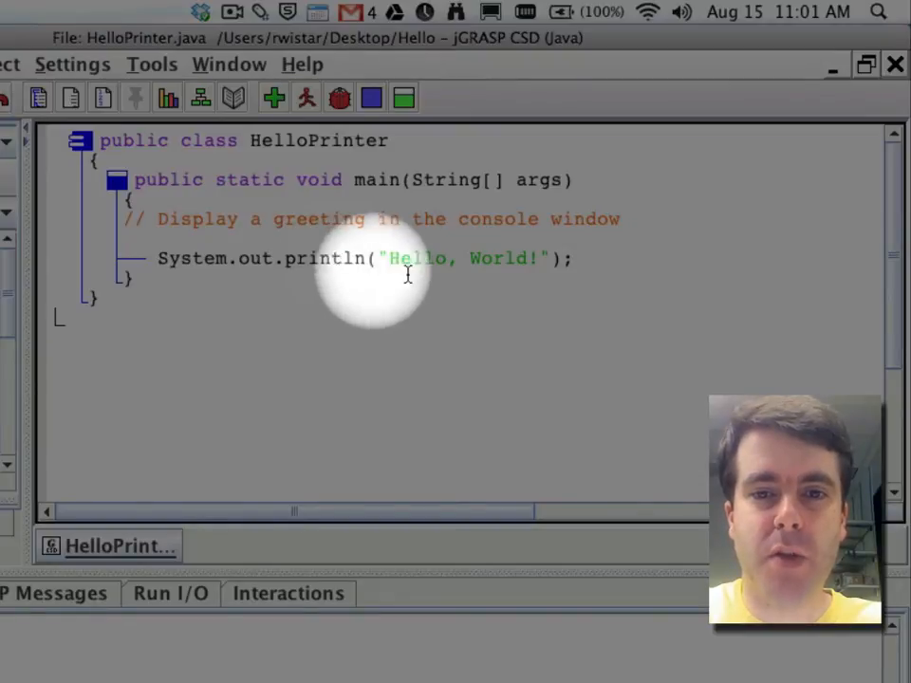
mouse_move(489, 264)
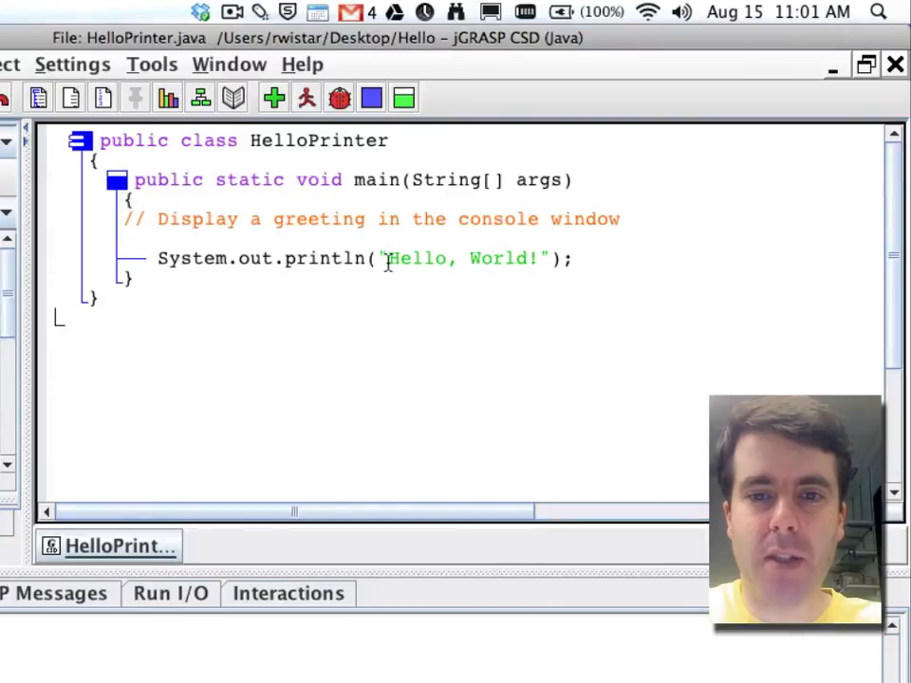
- Place the cursor at the end of the Hello, World! println line and type a semicolon
double_click(460, 258)
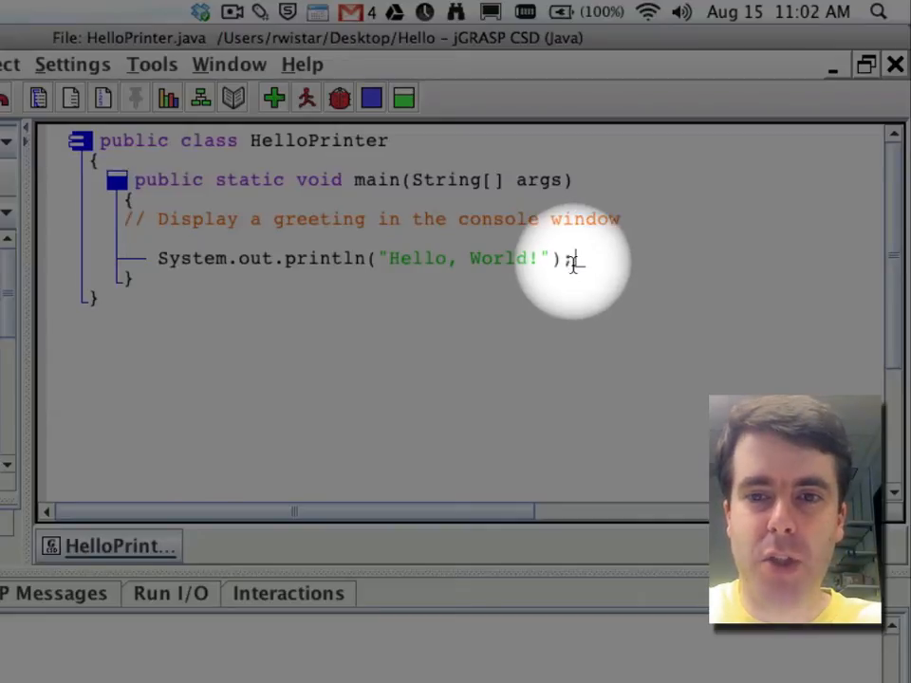
type(";")
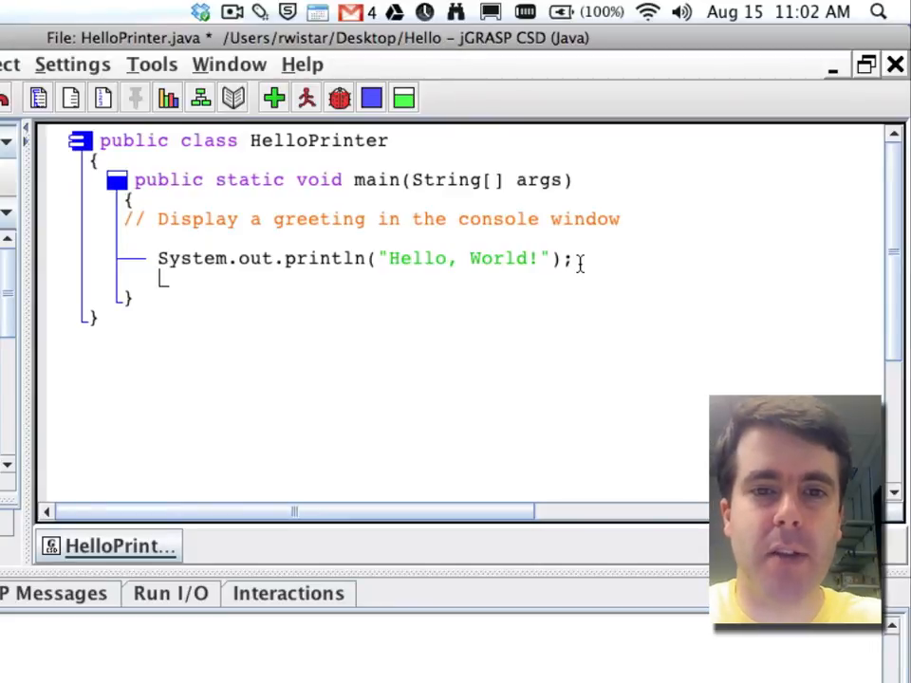
- Type System.out.println("Welcome to CO451!"); beneath the Hello, World! statement
type("System")
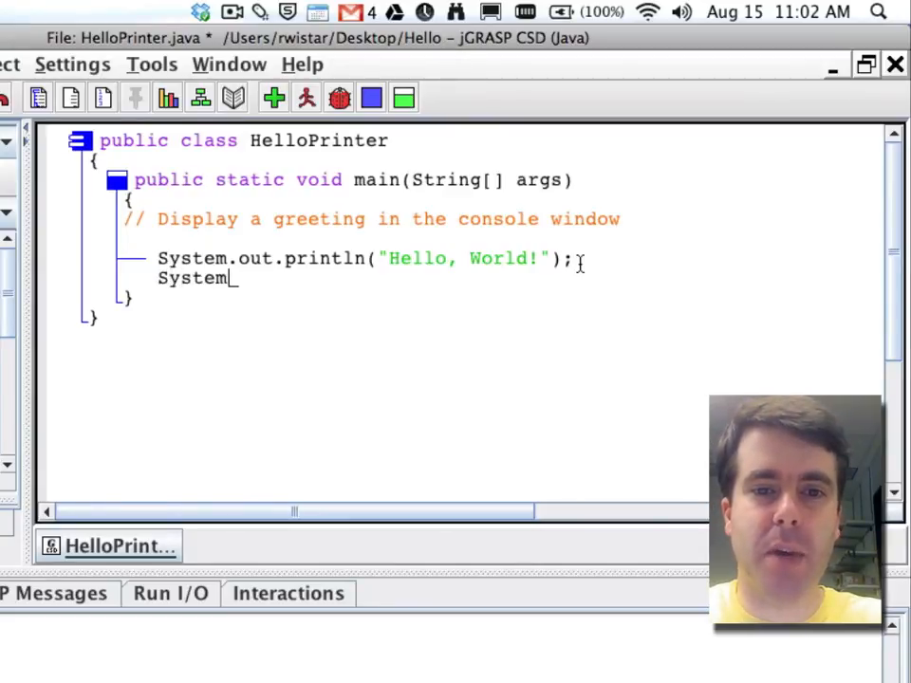
type(".out.")
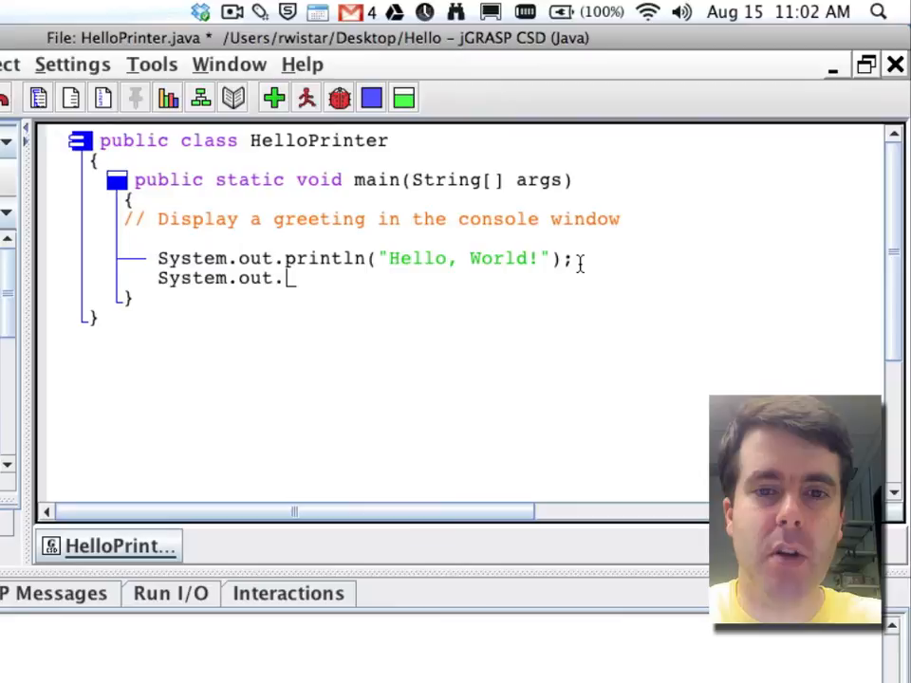
type("println(")
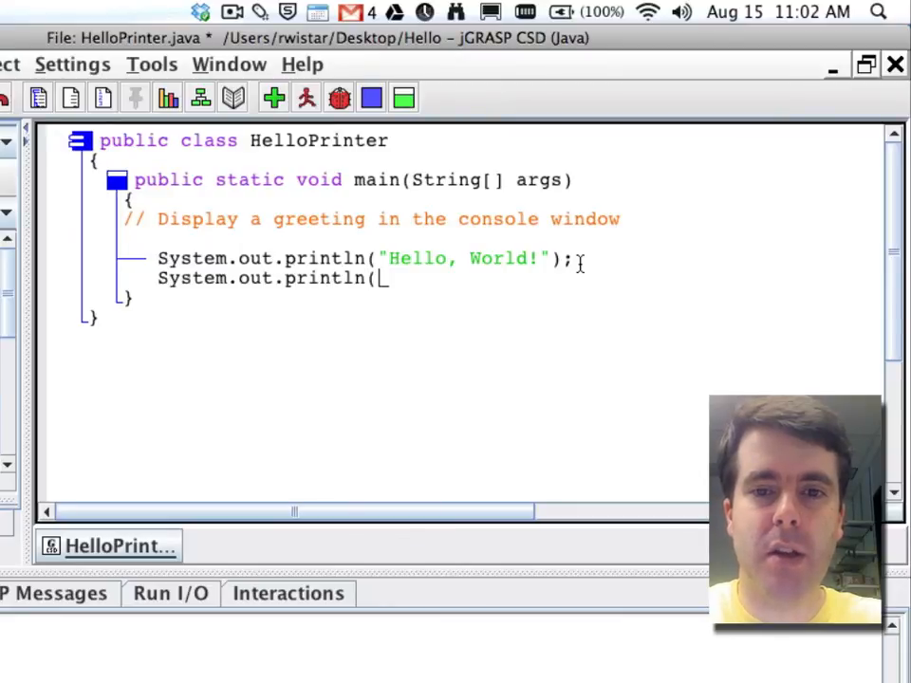
type("\"Welc")
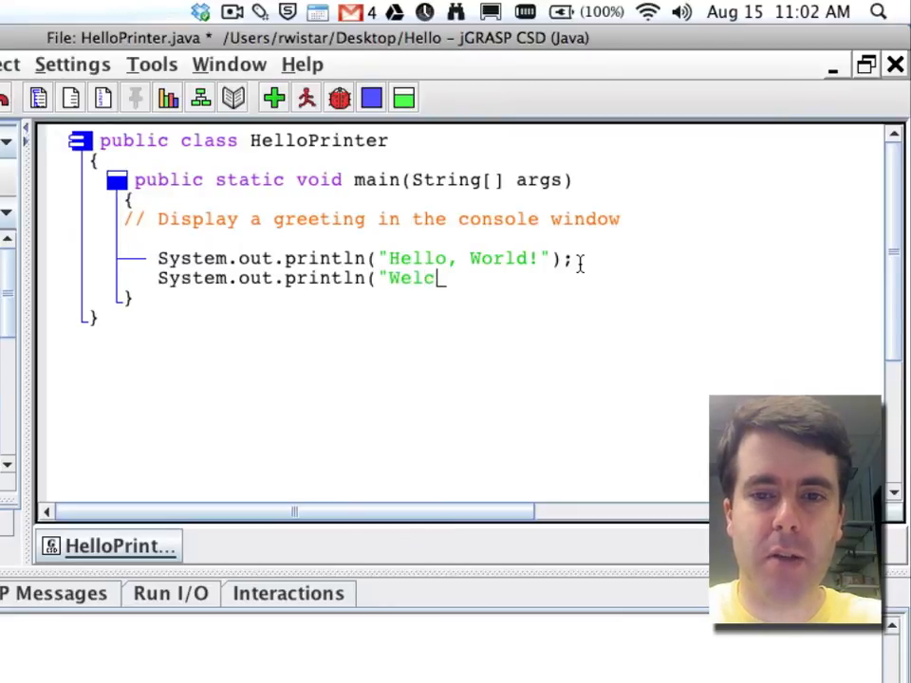
type("ome to CO45")
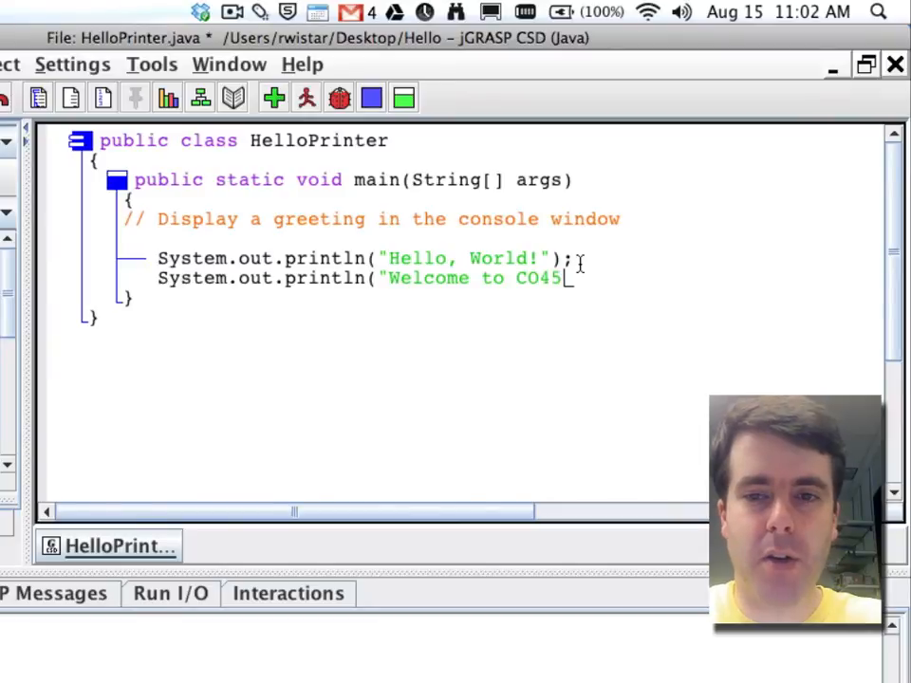
type("1\")")
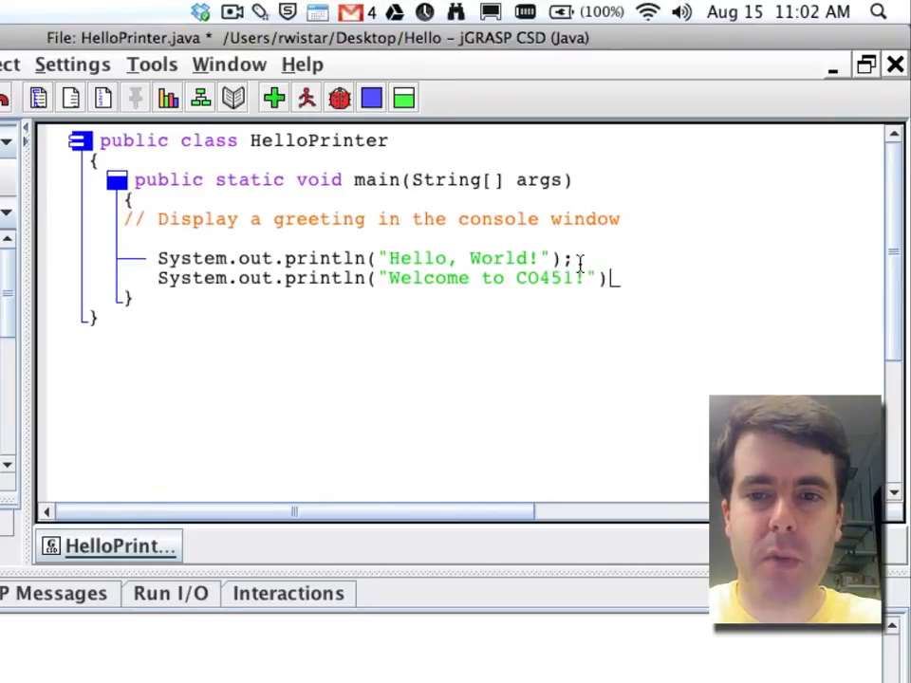
type(";")
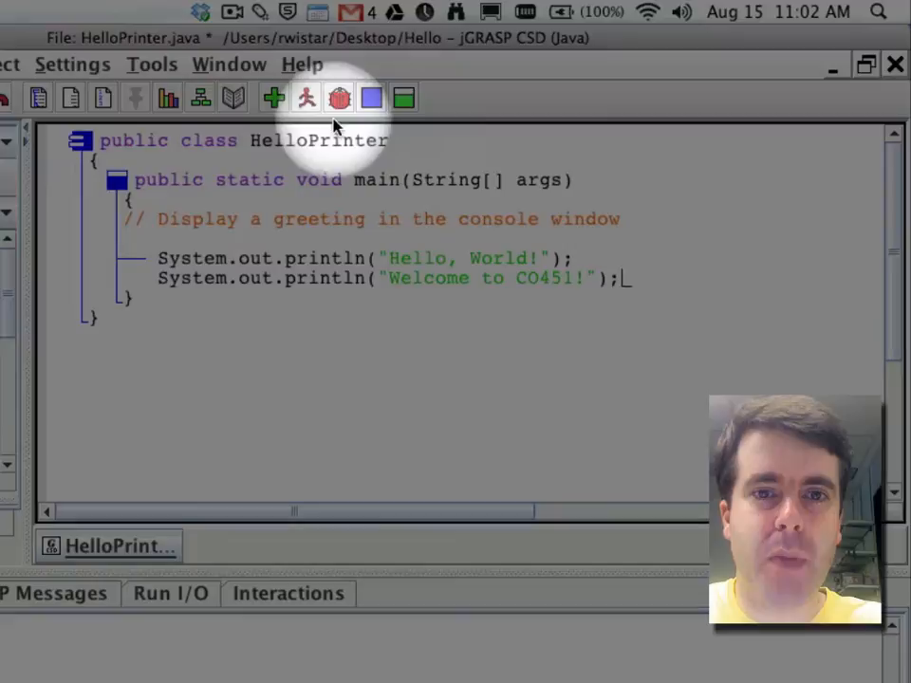
mouse_move(209, 43)
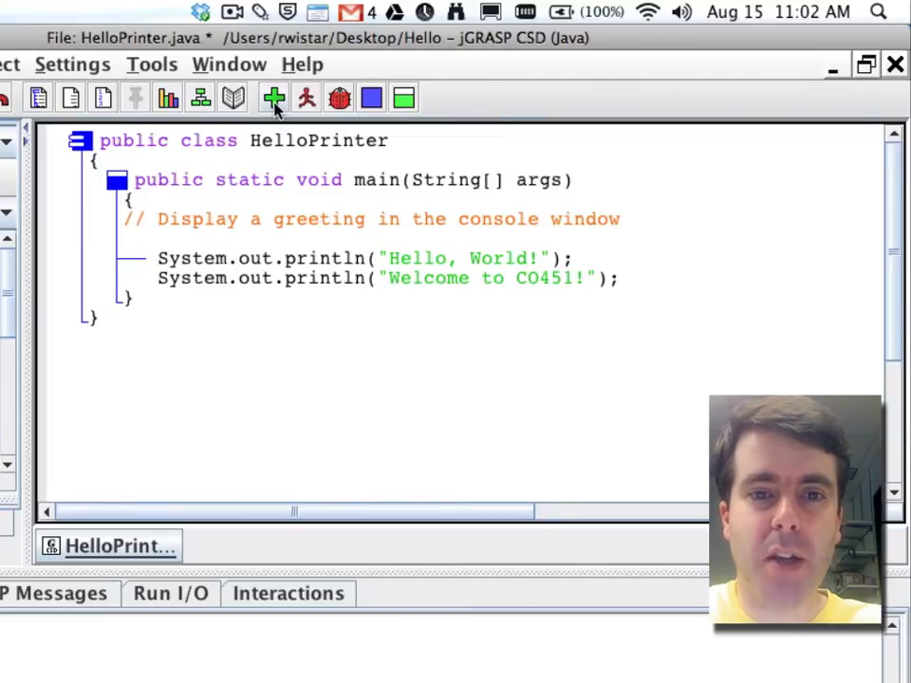
mouse_move(274, 98)
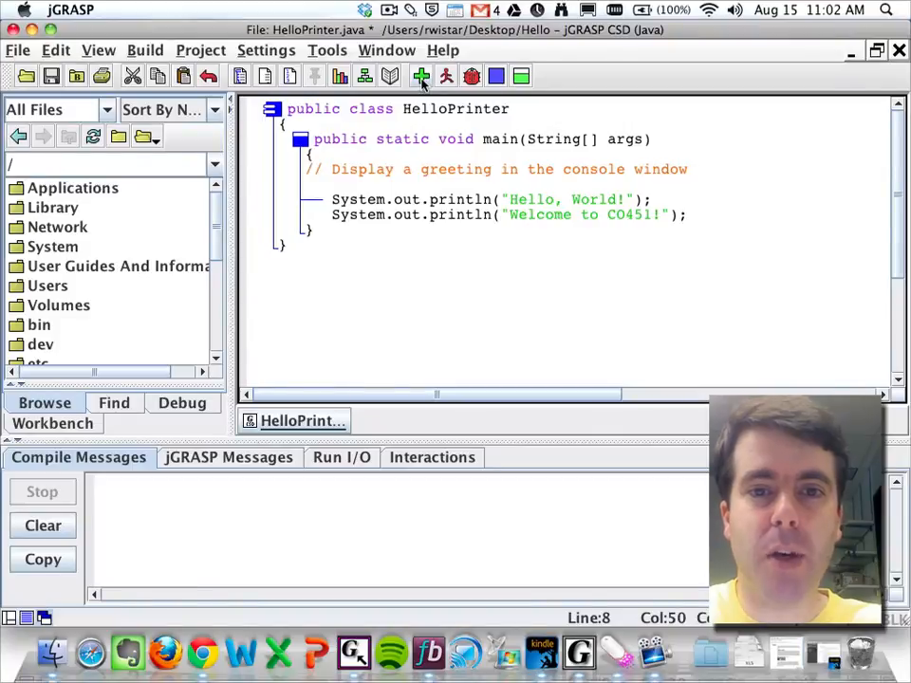
- Compile HelloPrinter.java with the toolbar Compile button
left_click(421, 76)
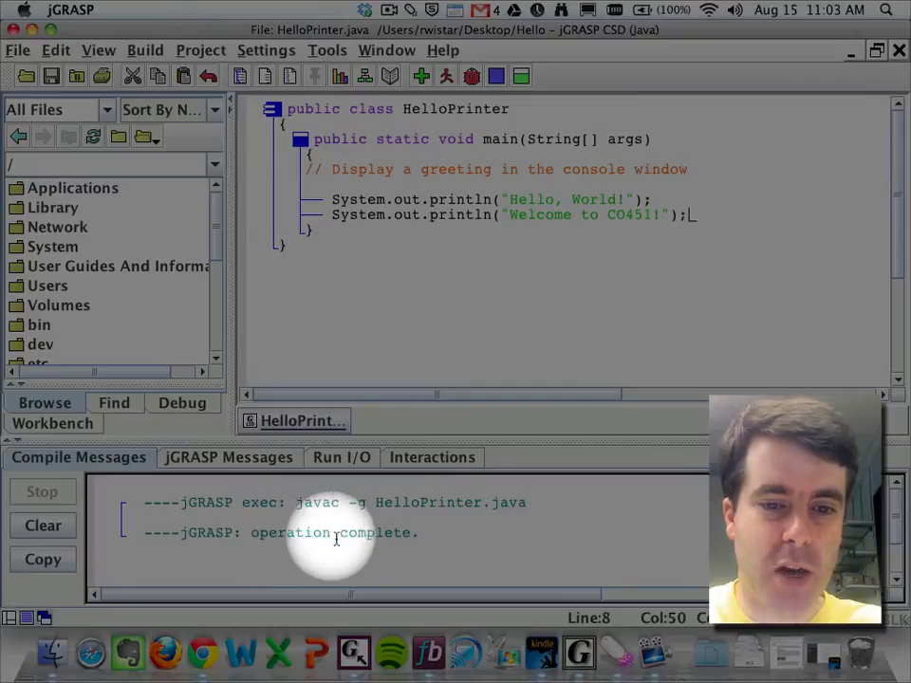
mouse_move(432, 539)
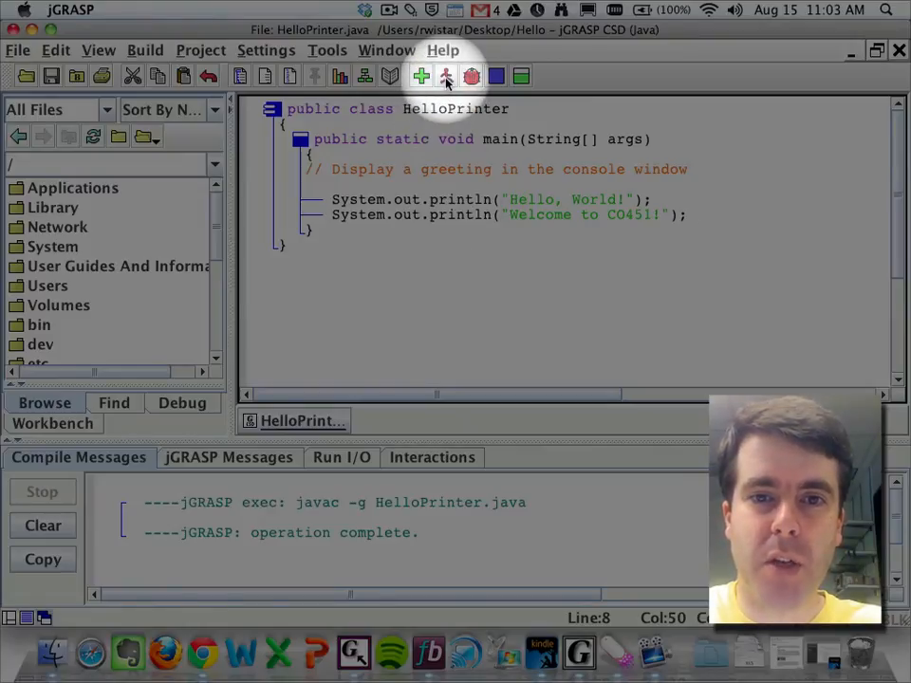
mouse_move(446, 75)
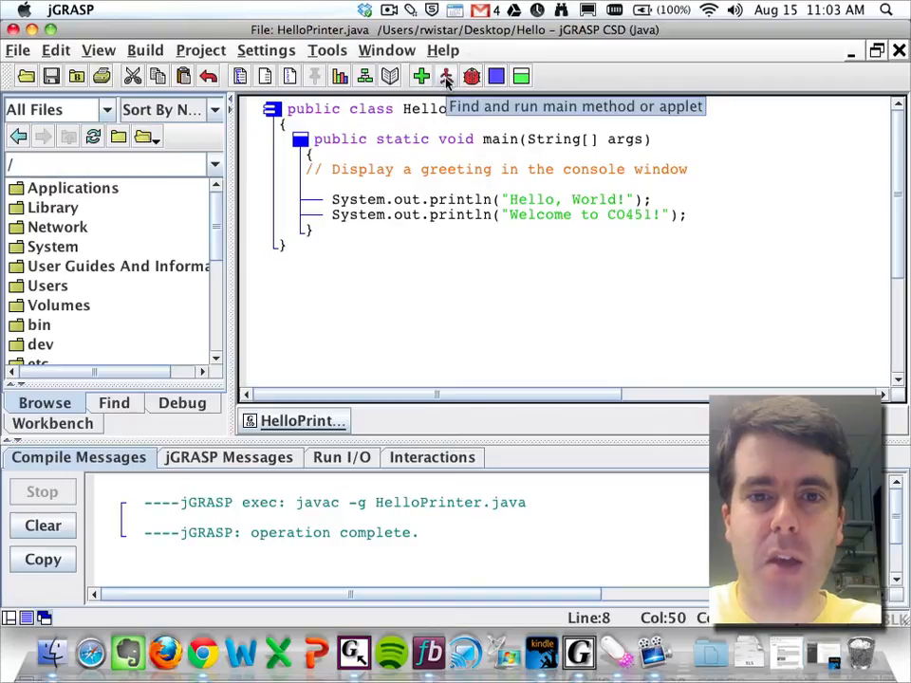
left_click(447, 76)
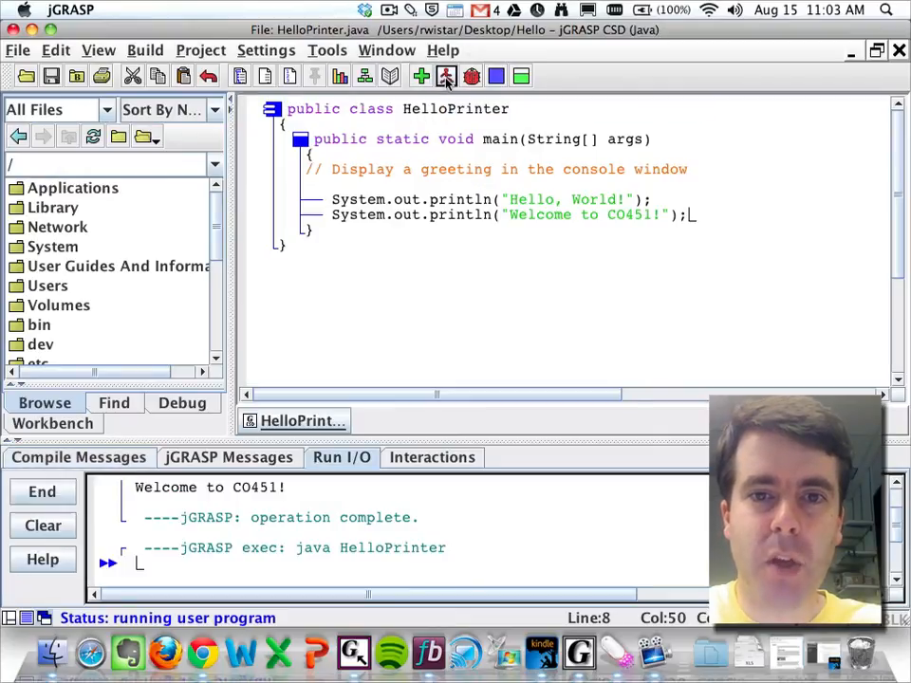
left_click(446, 76)
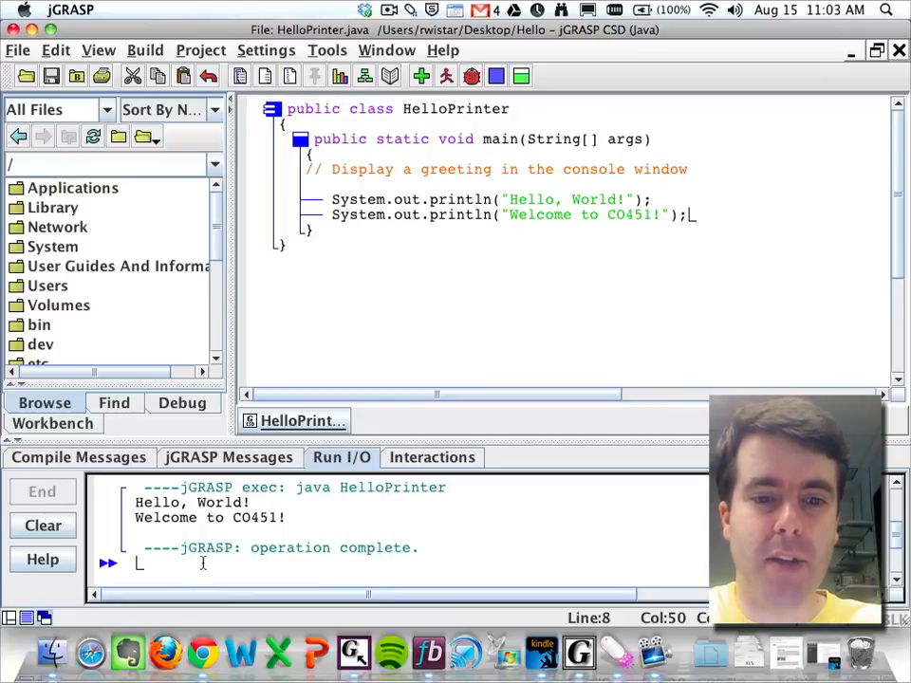
mouse_move(383, 524)
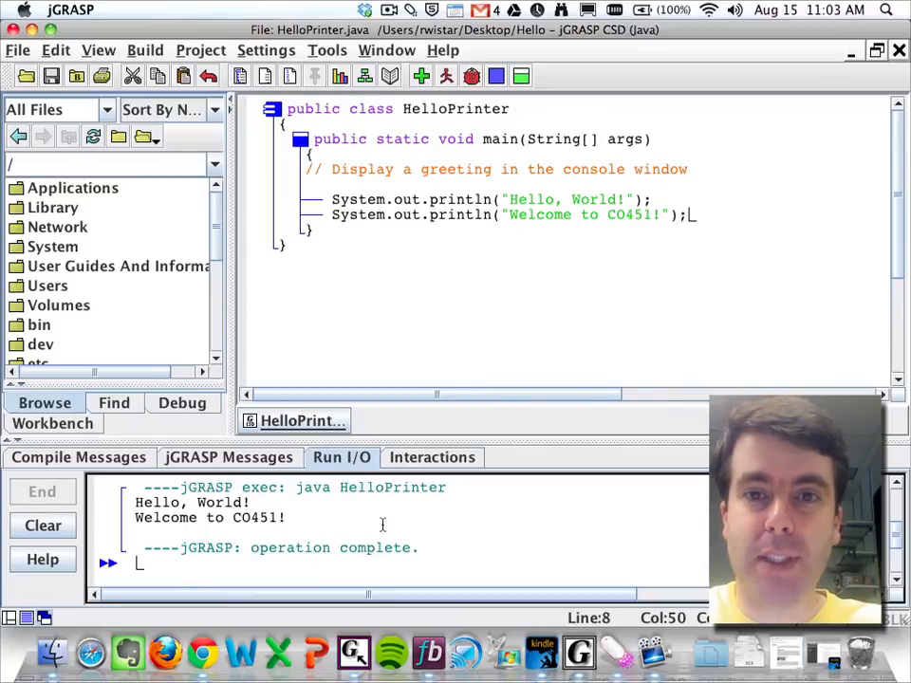